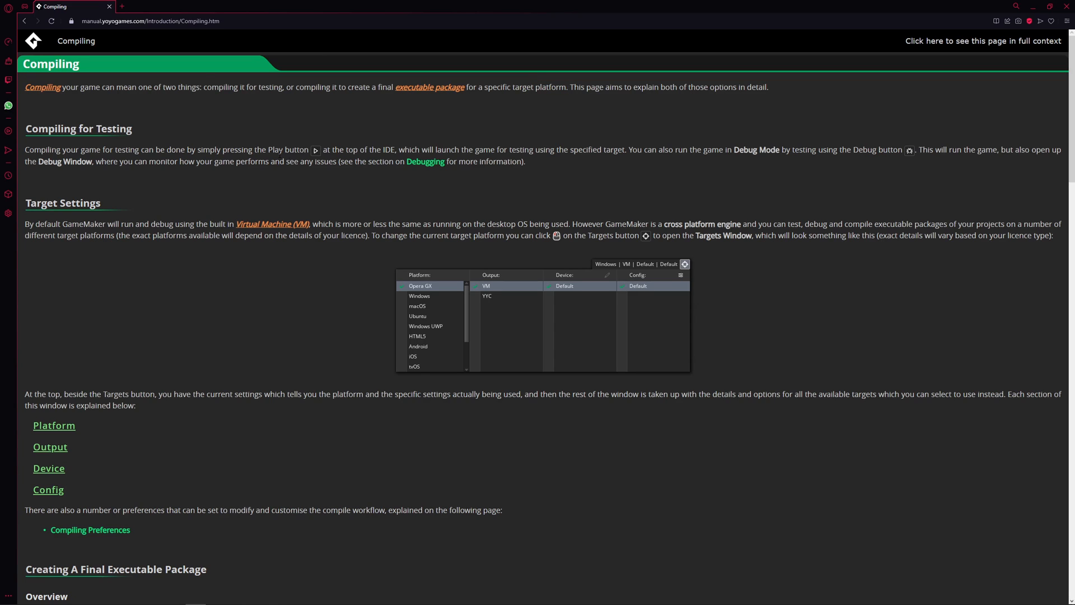
Step: Highlight key terms on the manual's Compiling page, such as 'Compiling' and 'final executable package'
double_click(43, 87)
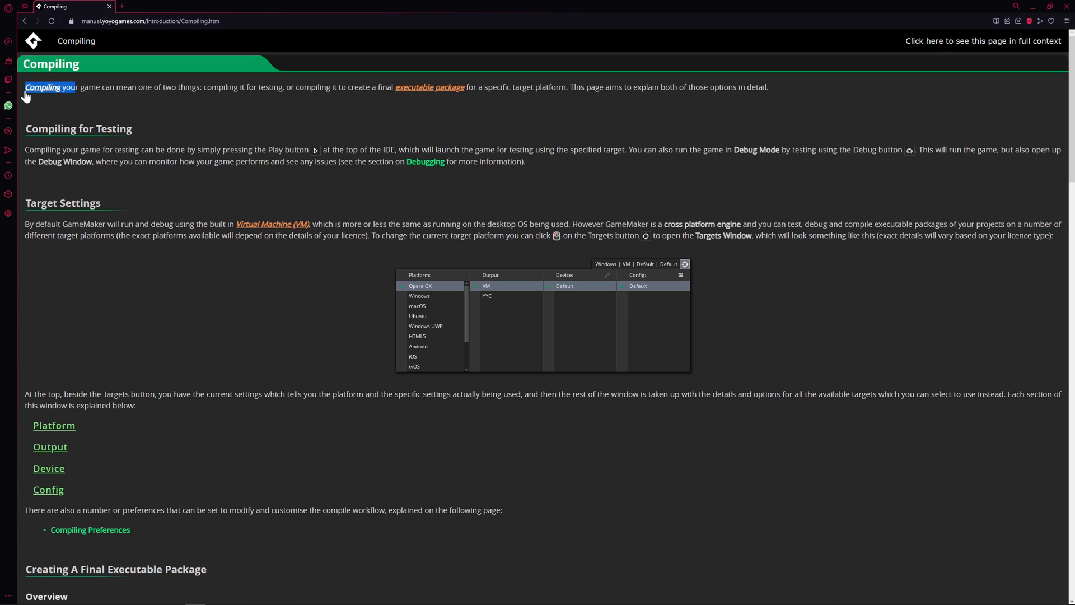
mouse_move(613, 147)
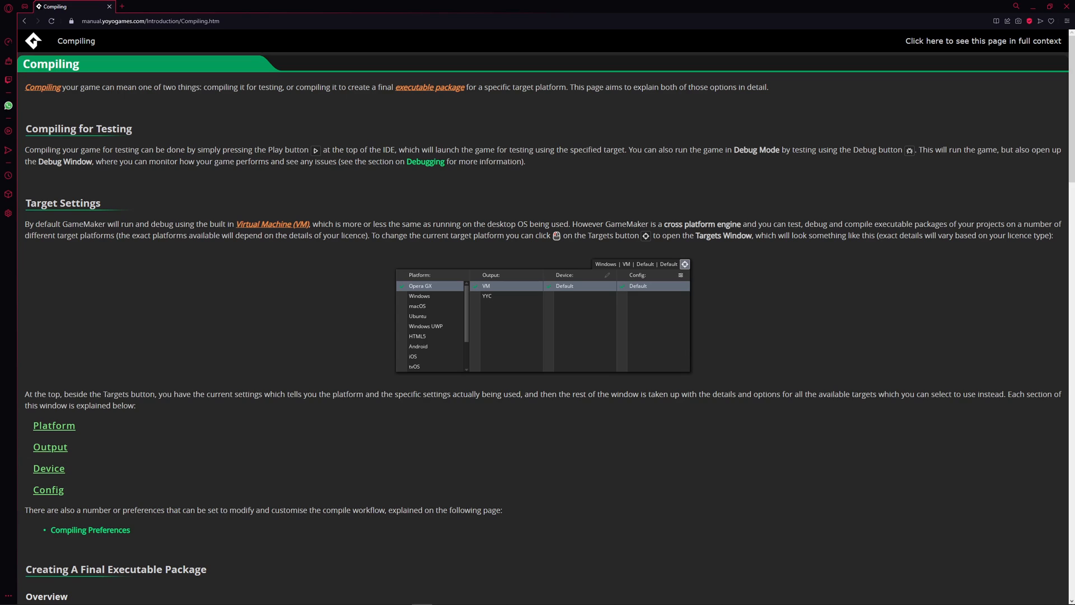
mouse_move(454, 146)
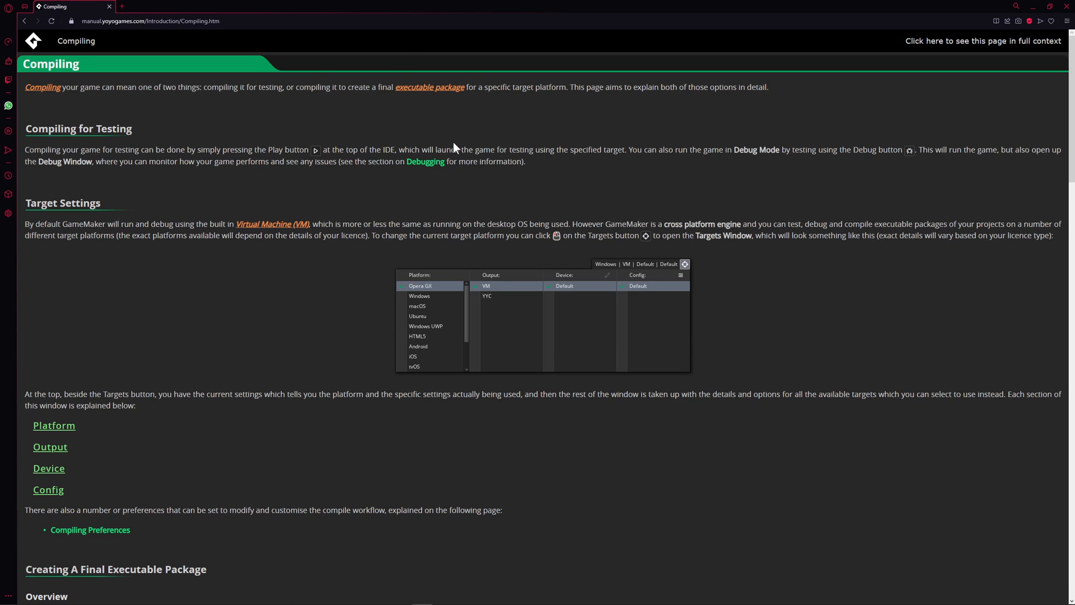
mouse_move(460, 147)
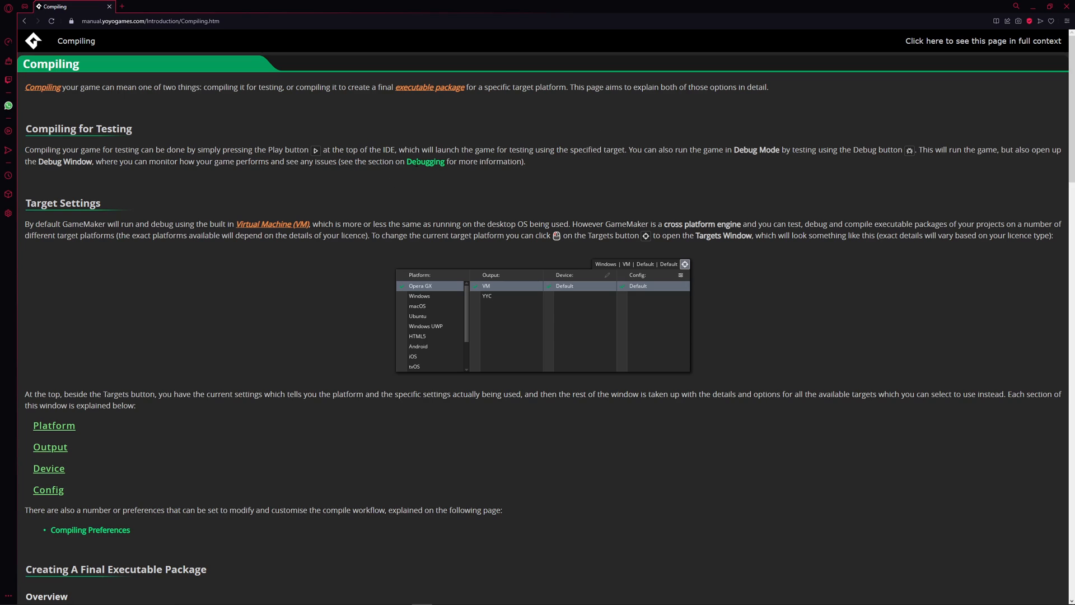
double_click(290, 87)
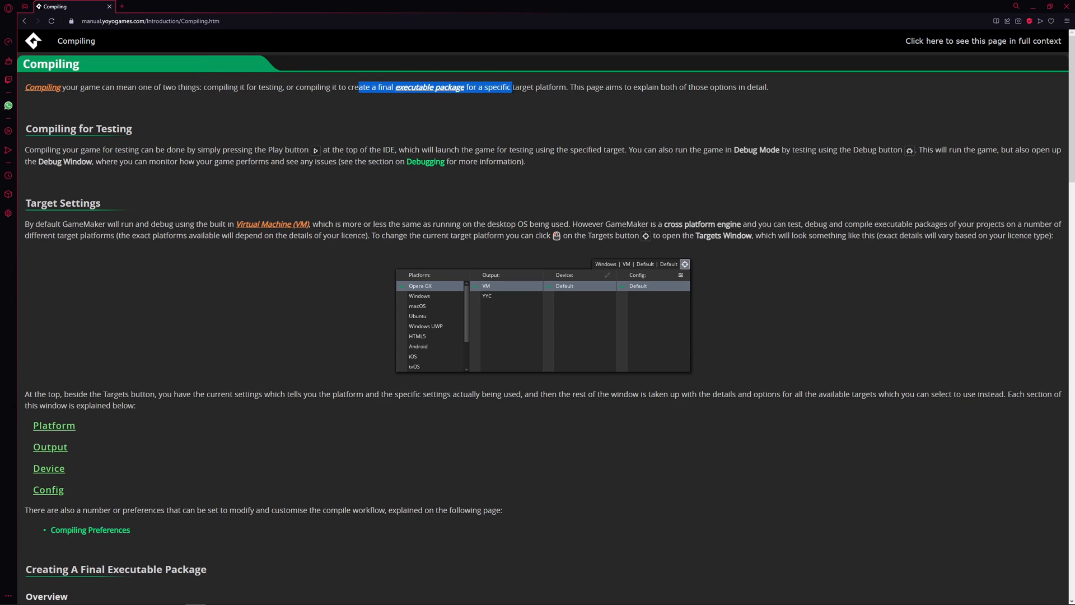
click(457, 99)
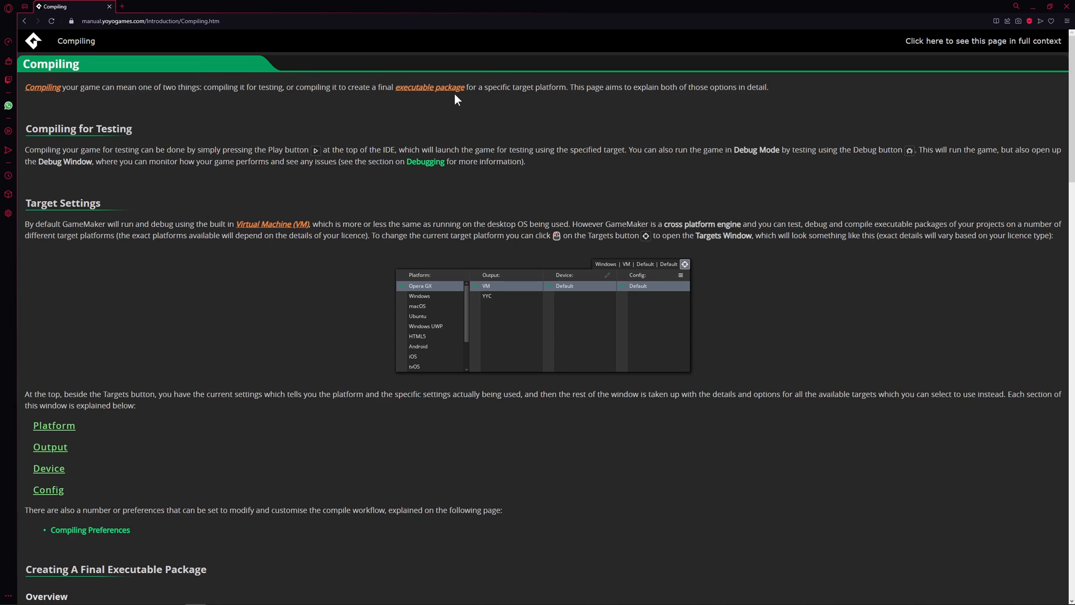
double_click(546, 86)
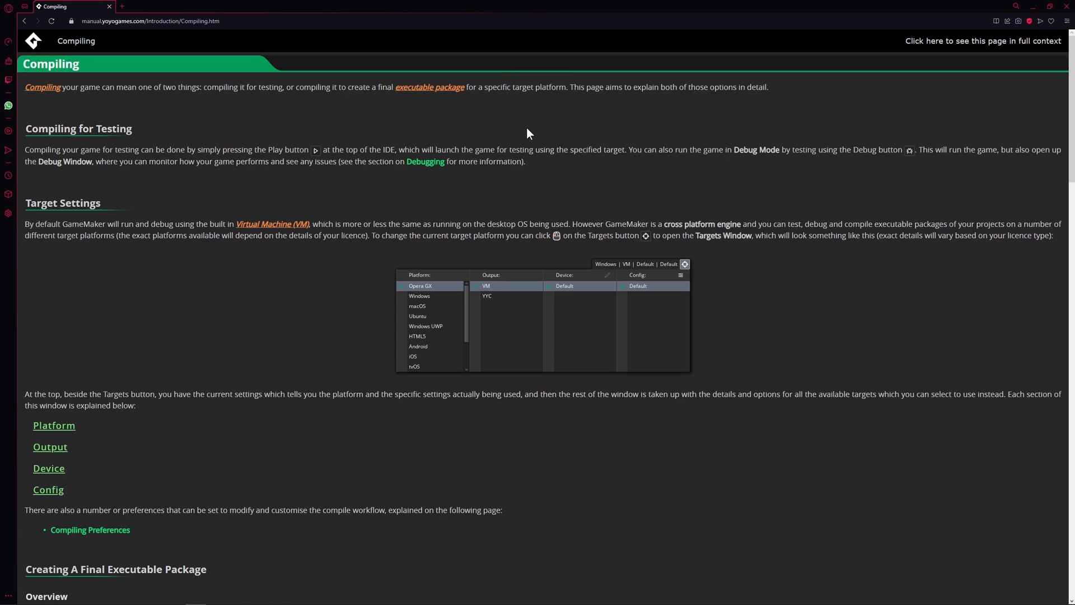
mouse_move(426, 303)
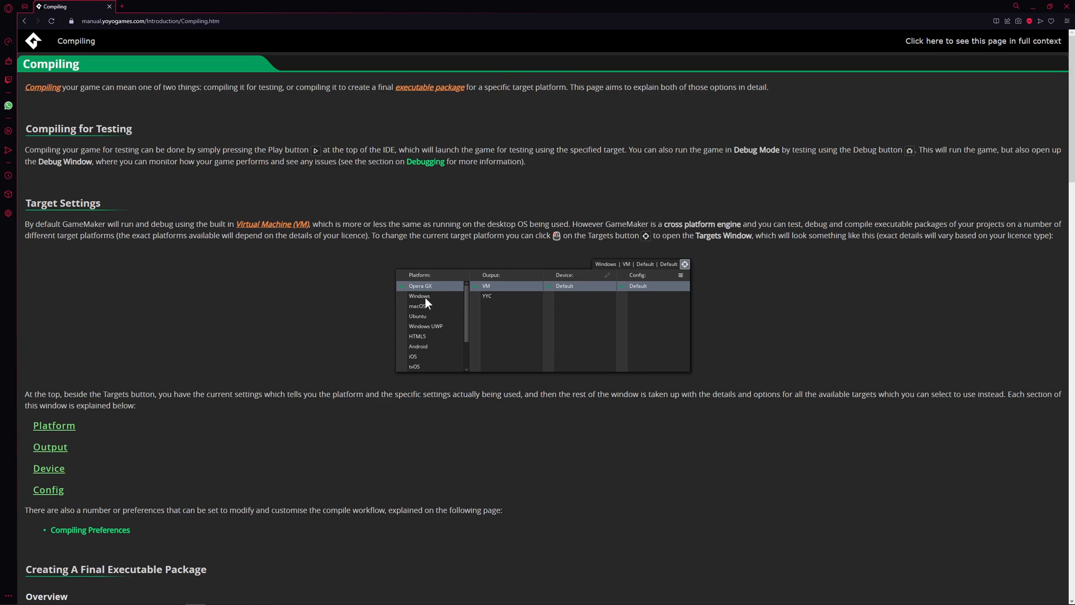
mouse_move(422, 361)
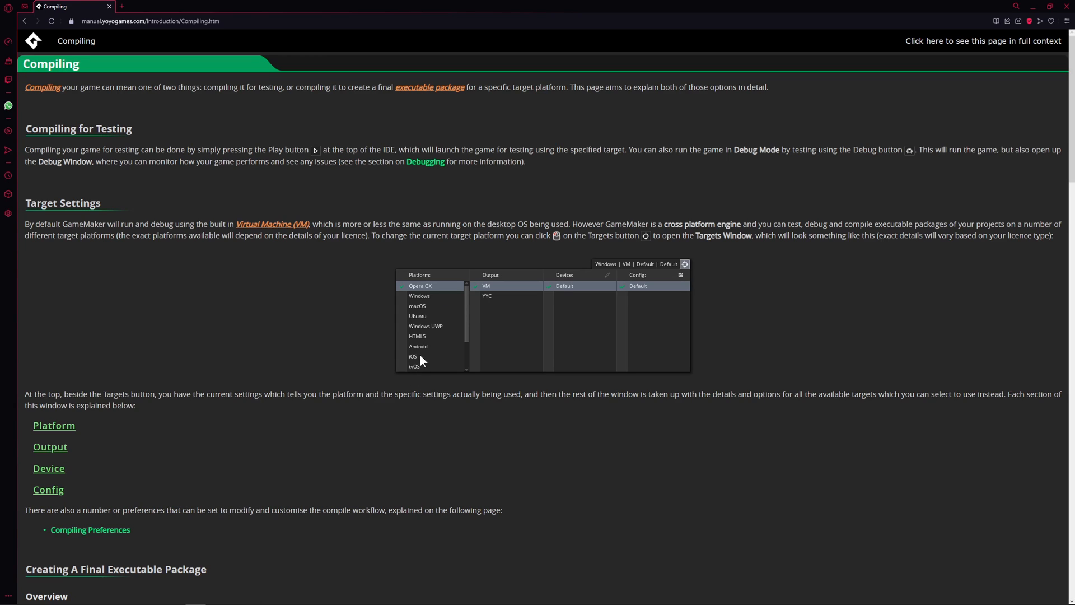
mouse_move(487, 130)
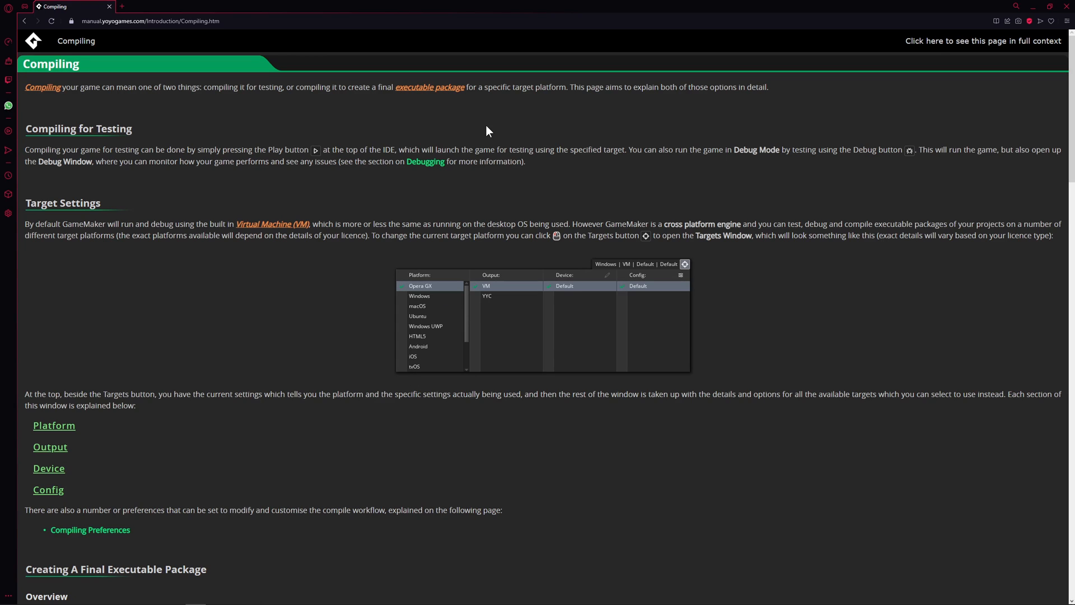
mouse_move(284, 98)
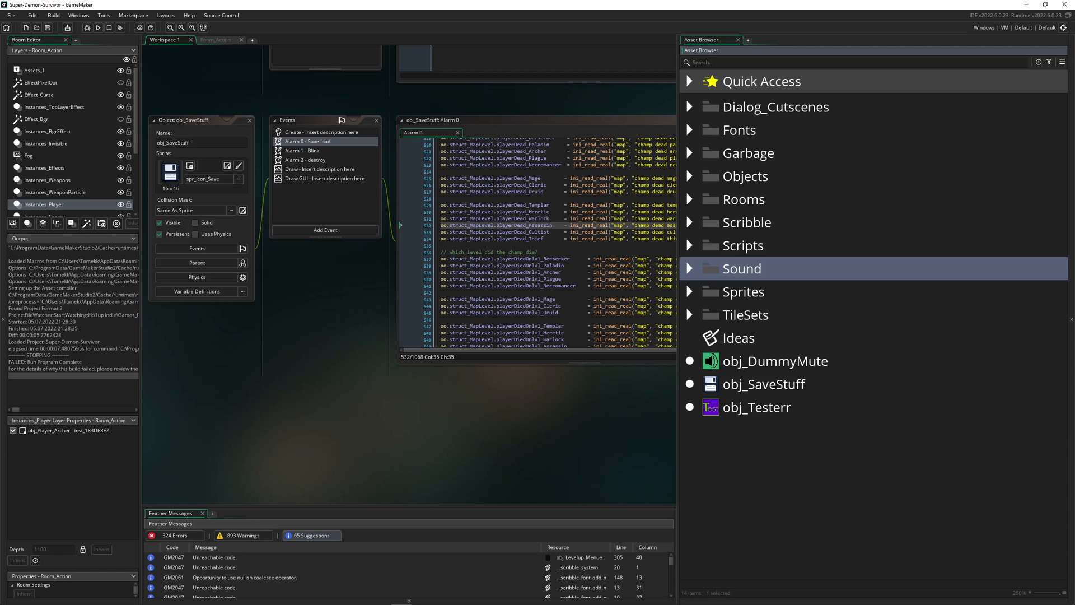
Step: Review the Windows target's VM and YYC outputs, then close the list keeping VM
click(1065, 29)
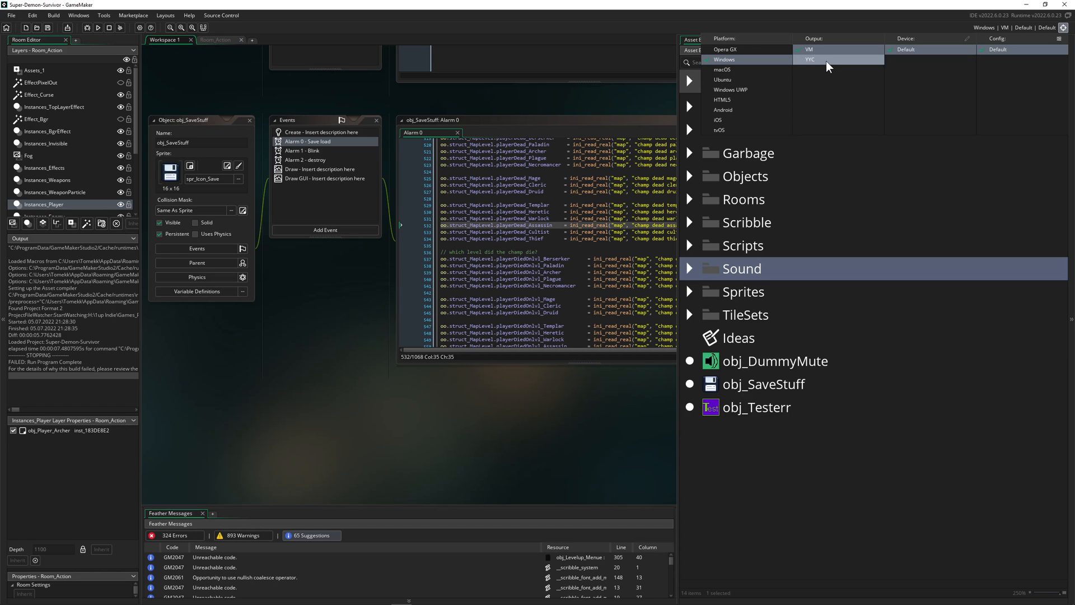
mouse_move(810, 65)
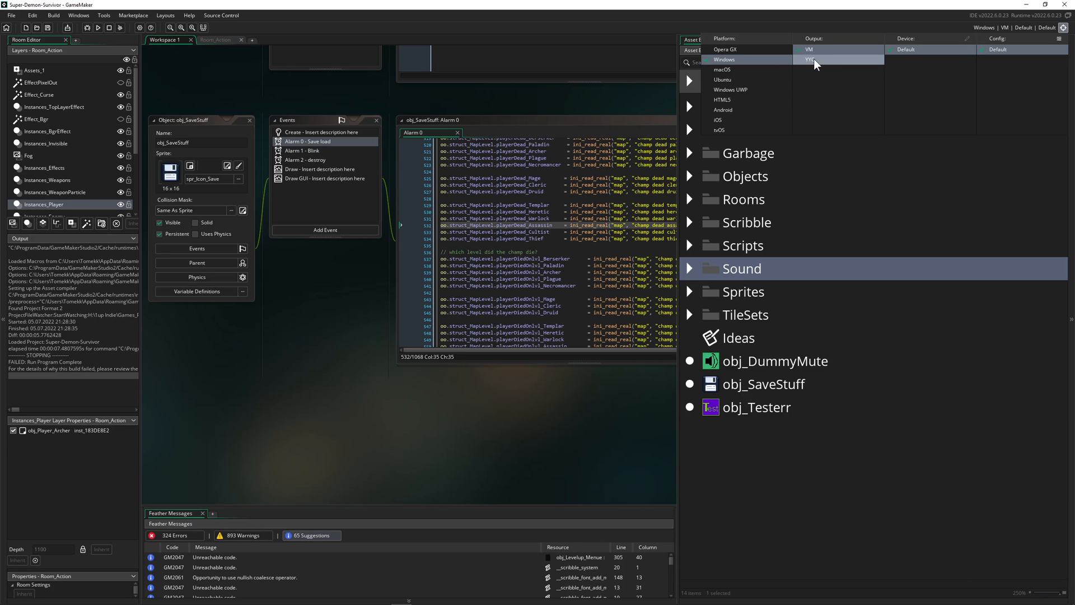
click(816, 50)
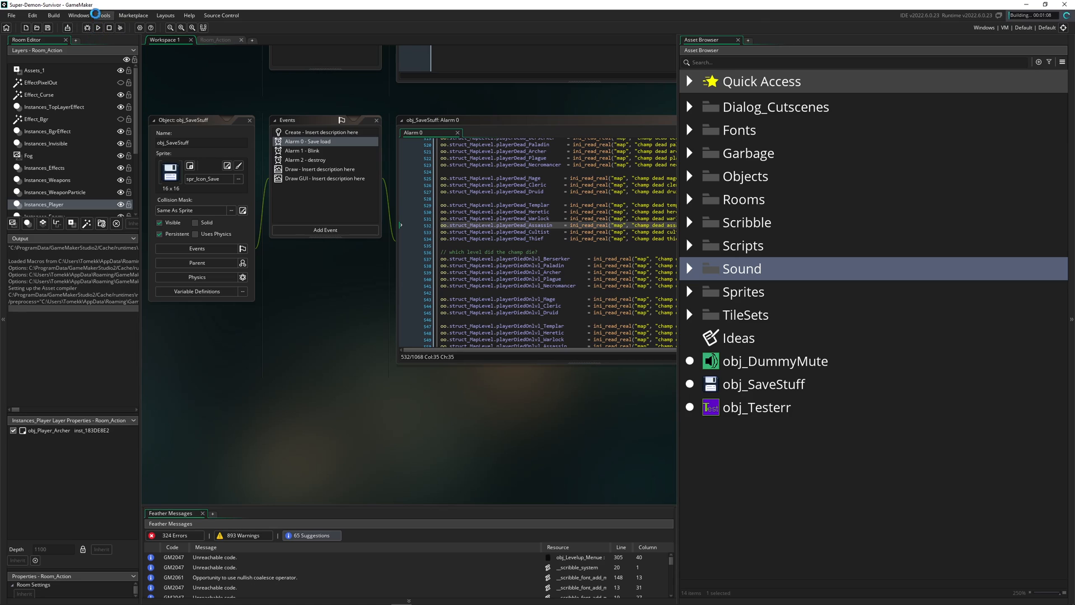
Step: Stop the running Windows VM build of Super-Demon-Survivor
click(112, 29)
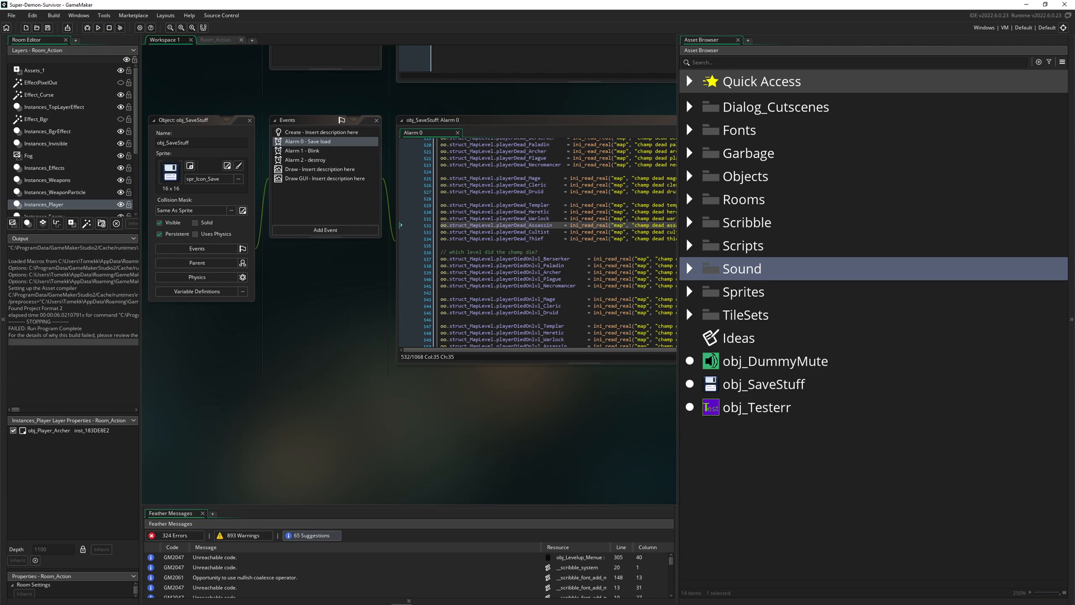
mouse_move(893, 180)
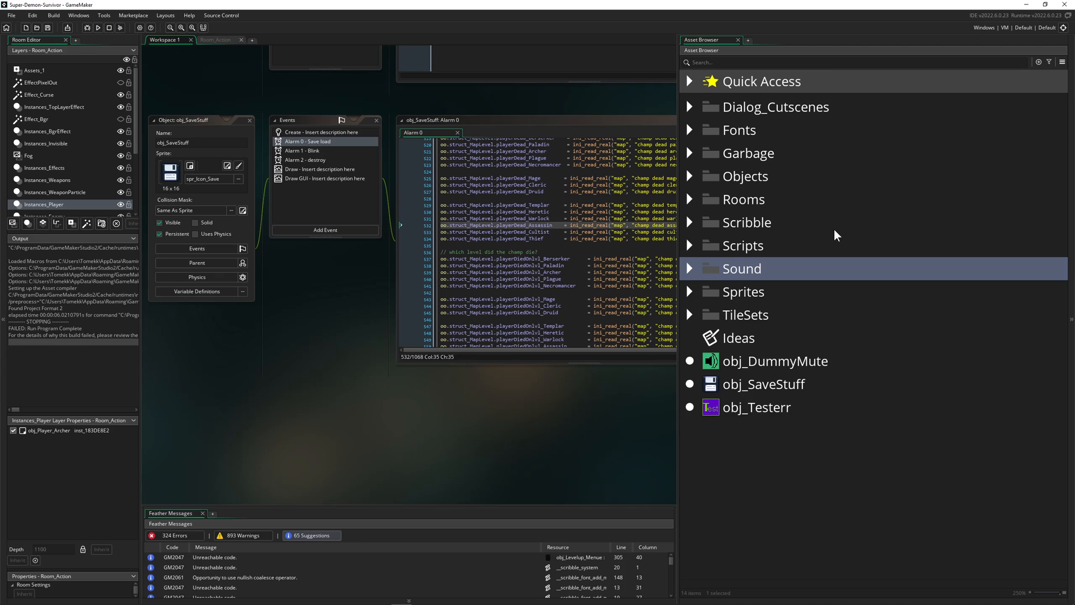
mouse_move(776, 230)
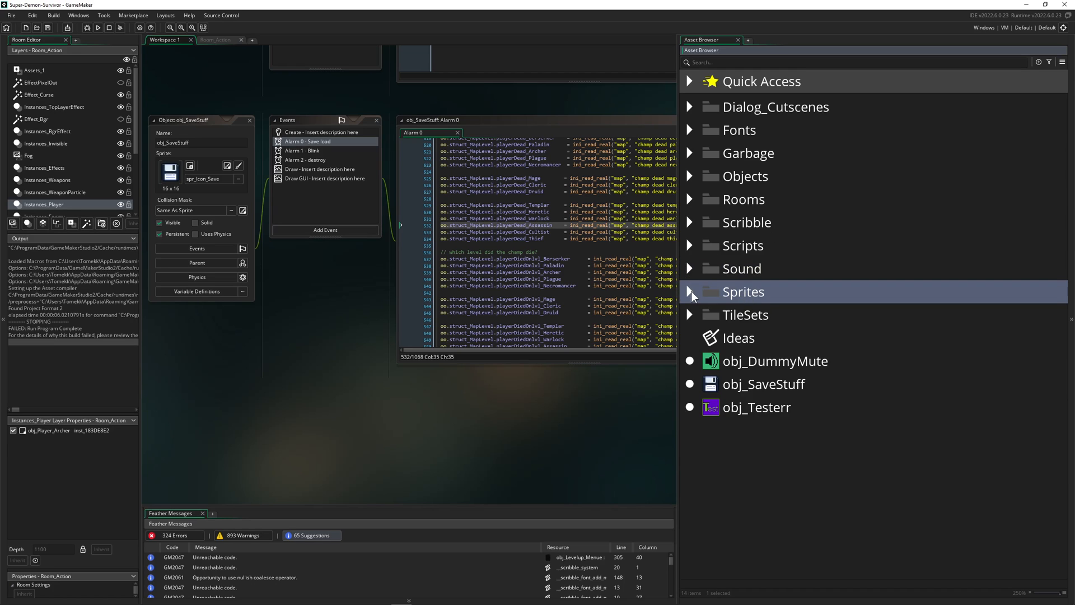
Step: Browse the asset tree, expanding the Sprites folder and collapsing the Sound folder
click(689, 292)
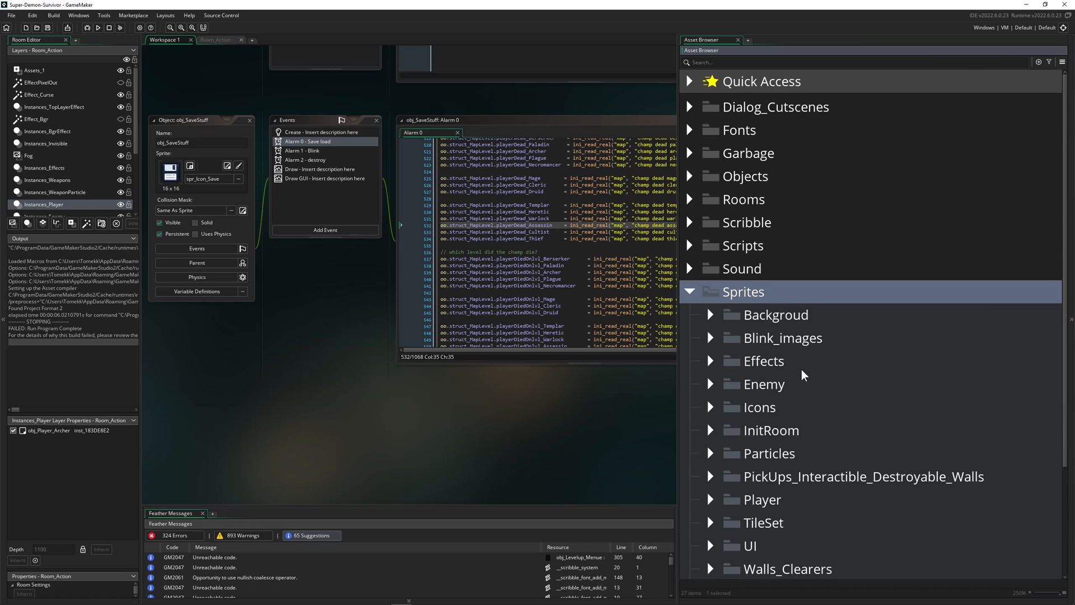
scroll(down, 3)
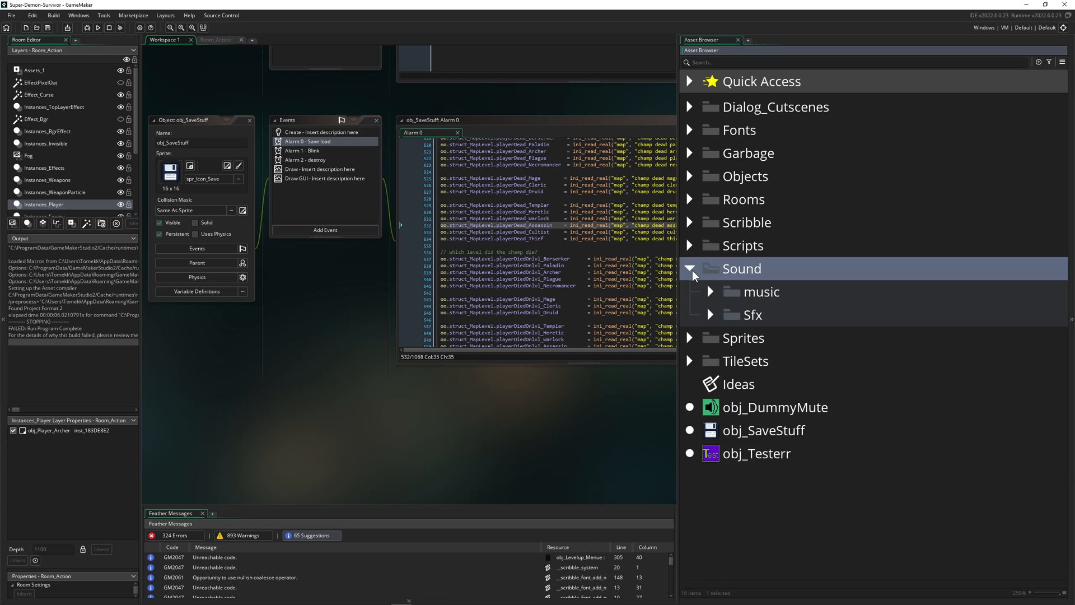
click(689, 268)
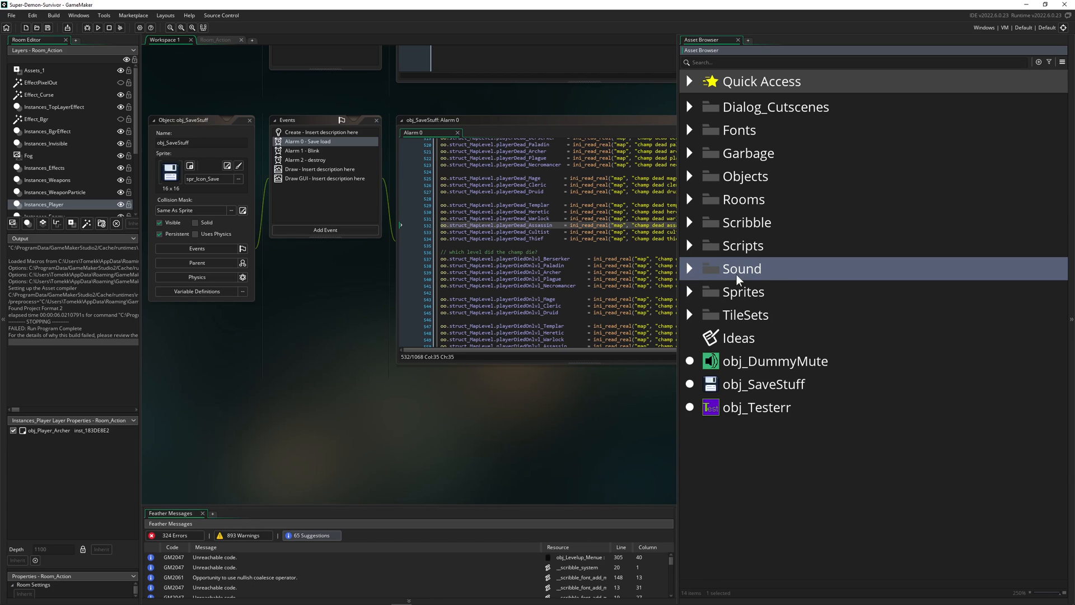
mouse_move(788, 274)
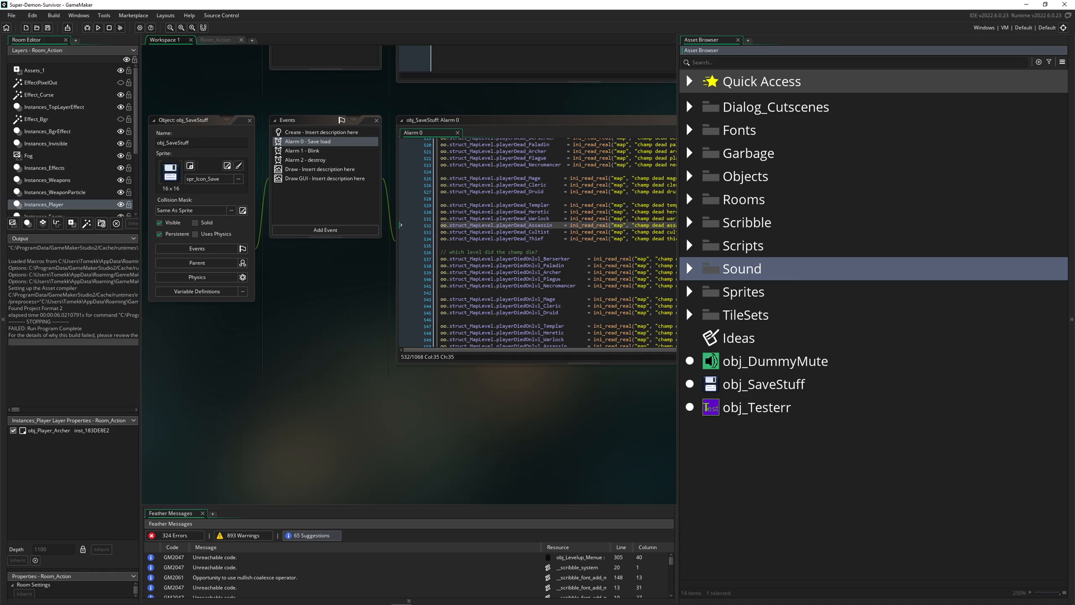
mouse_move(887, 152)
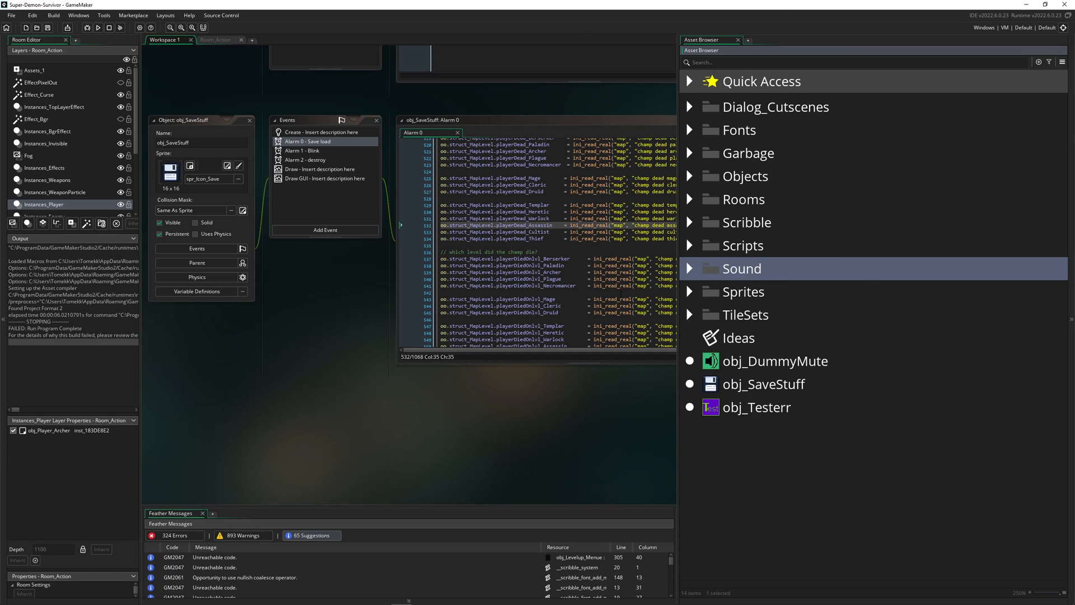
mouse_move(713, 295)
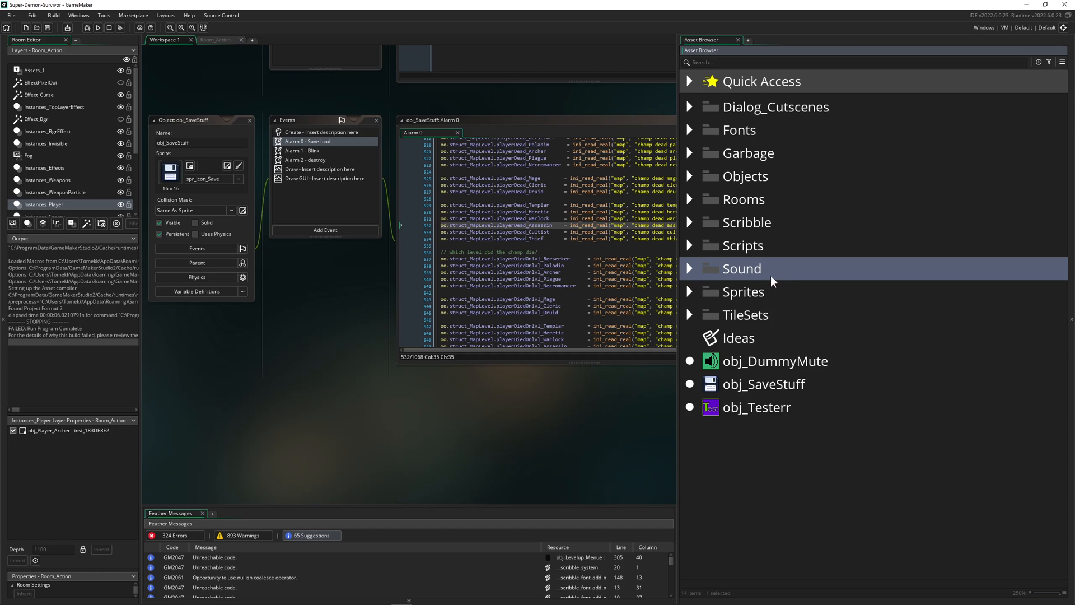
mouse_move(692, 298)
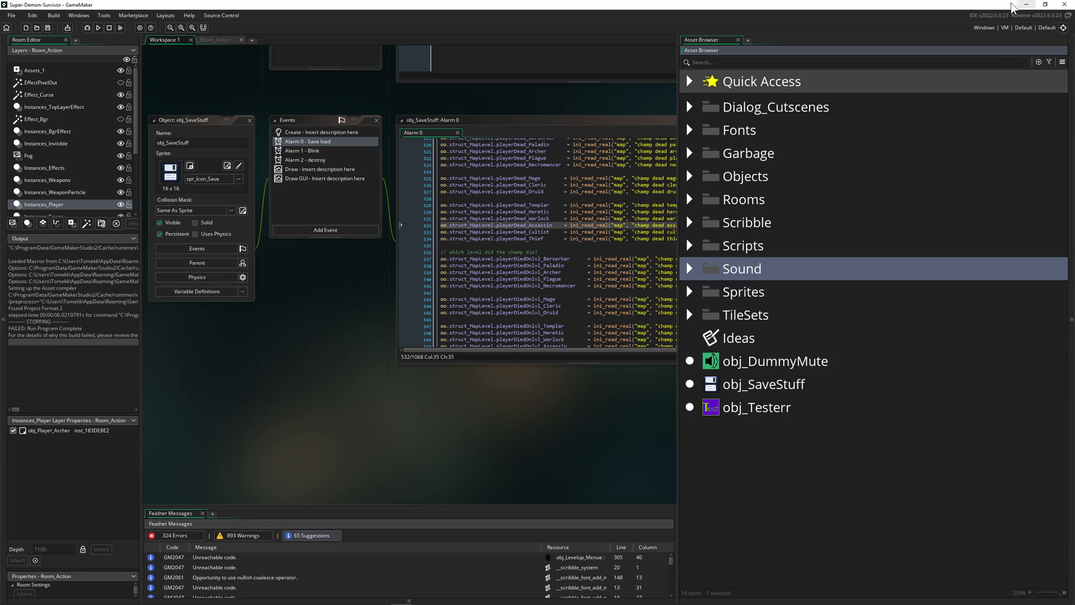
mouse_move(541, 348)
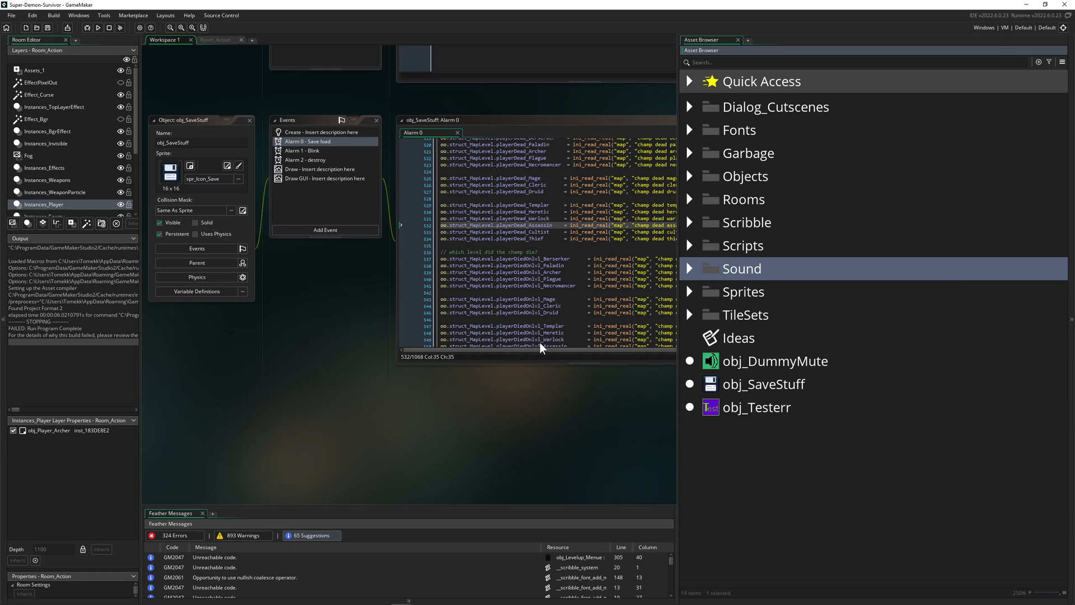
mouse_move(567, 365)
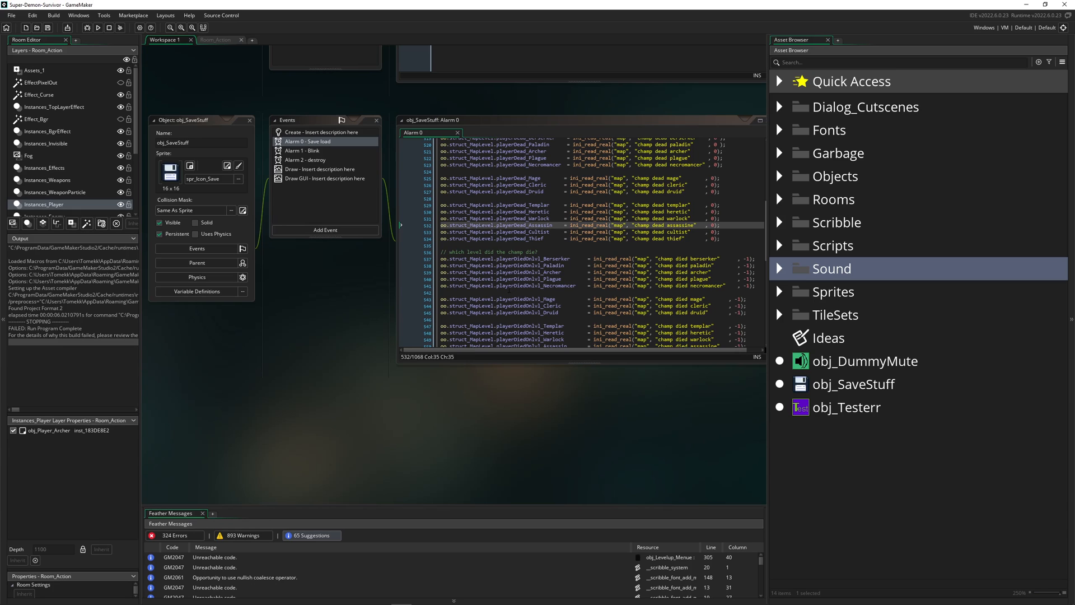
click(833, 292)
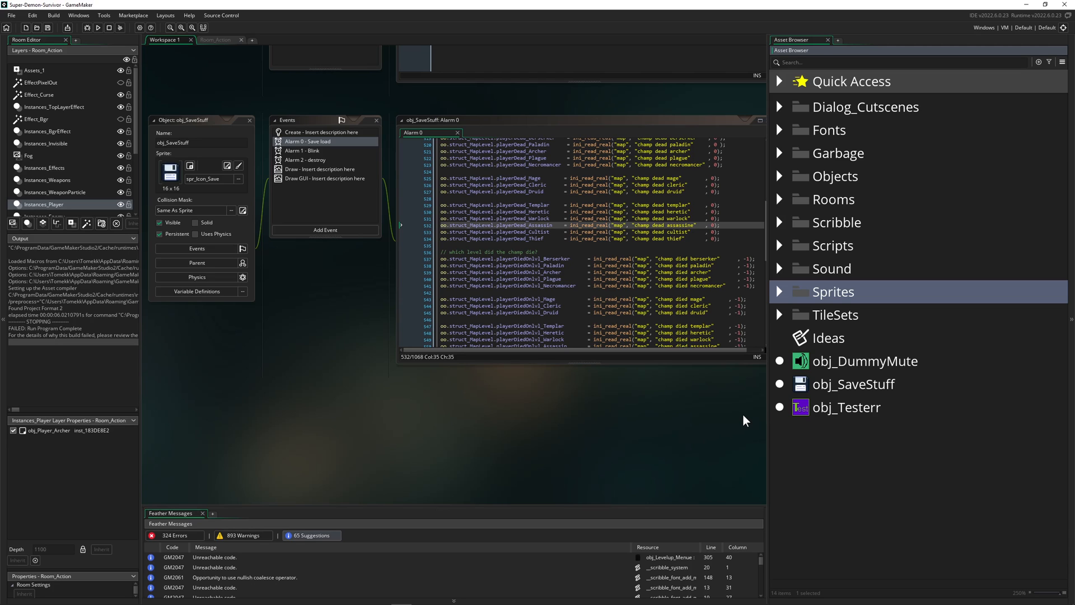
click(779, 268)
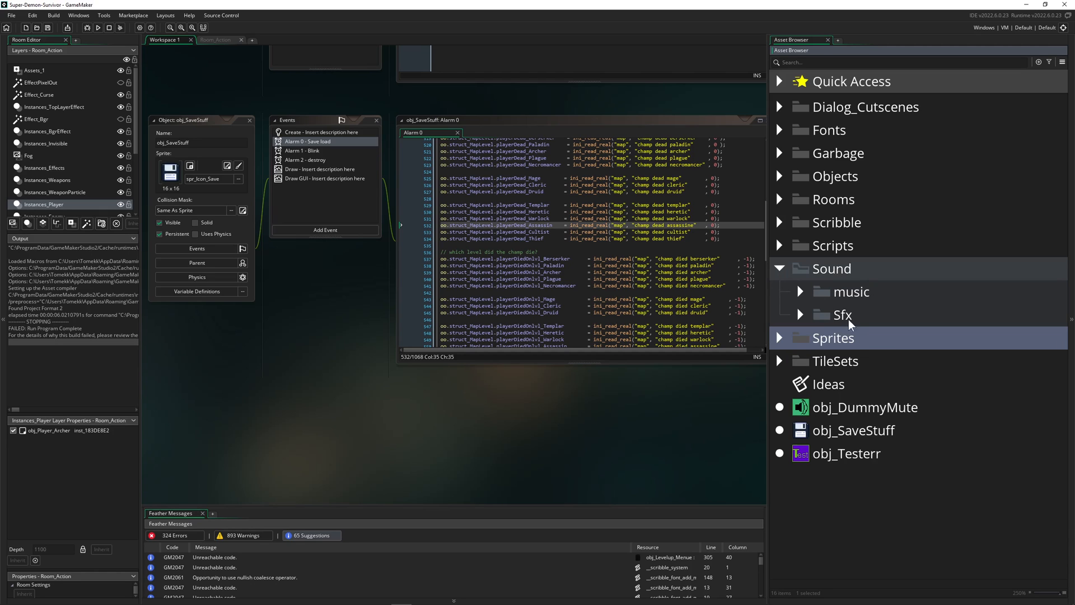
click(779, 269)
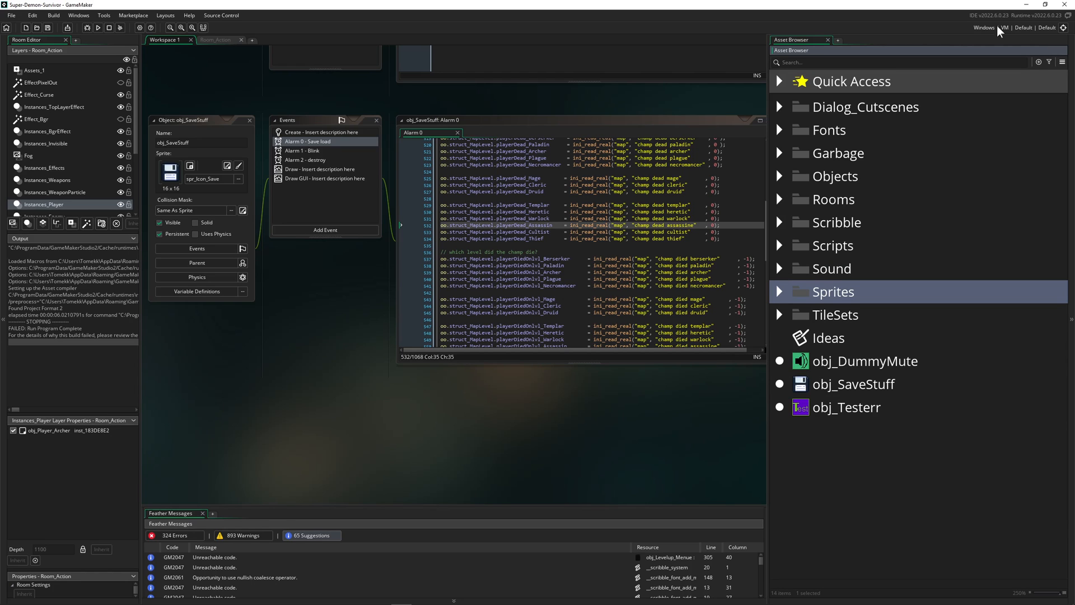
mouse_move(1035, 31)
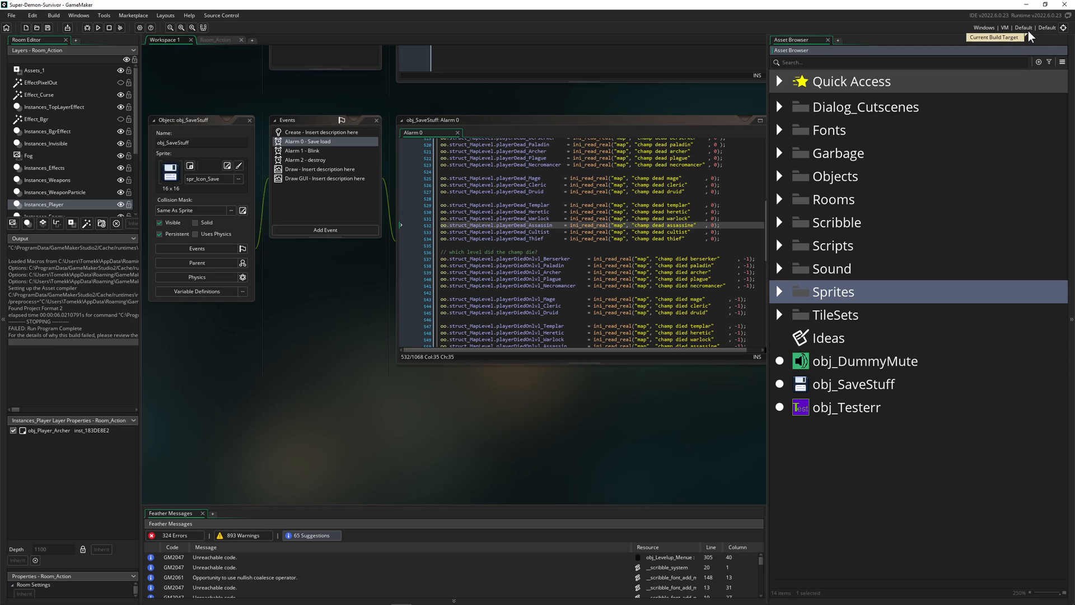
mouse_move(831, 321)
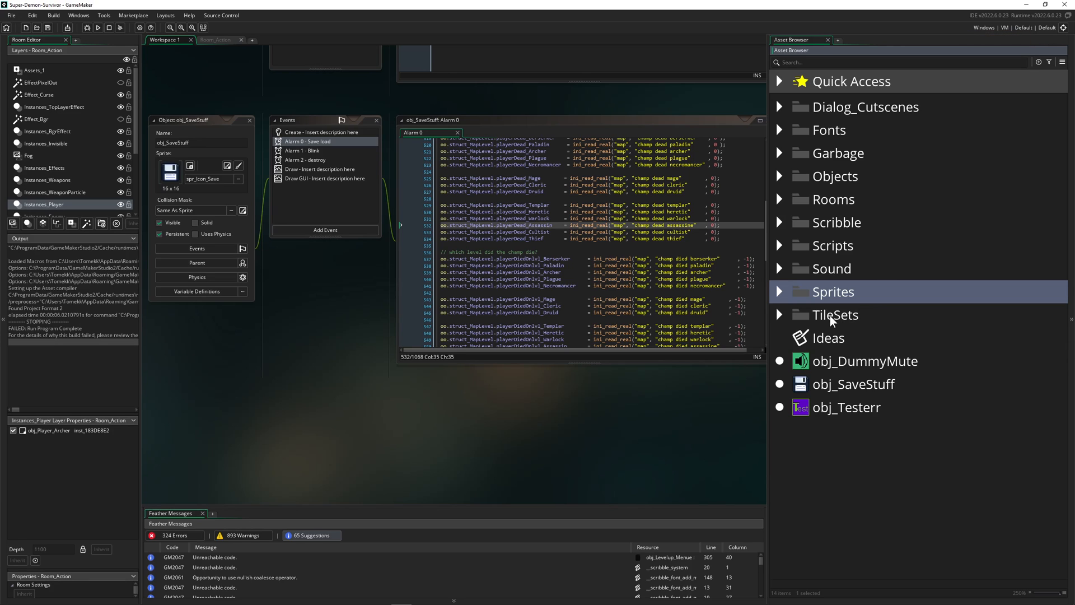
click(779, 291)
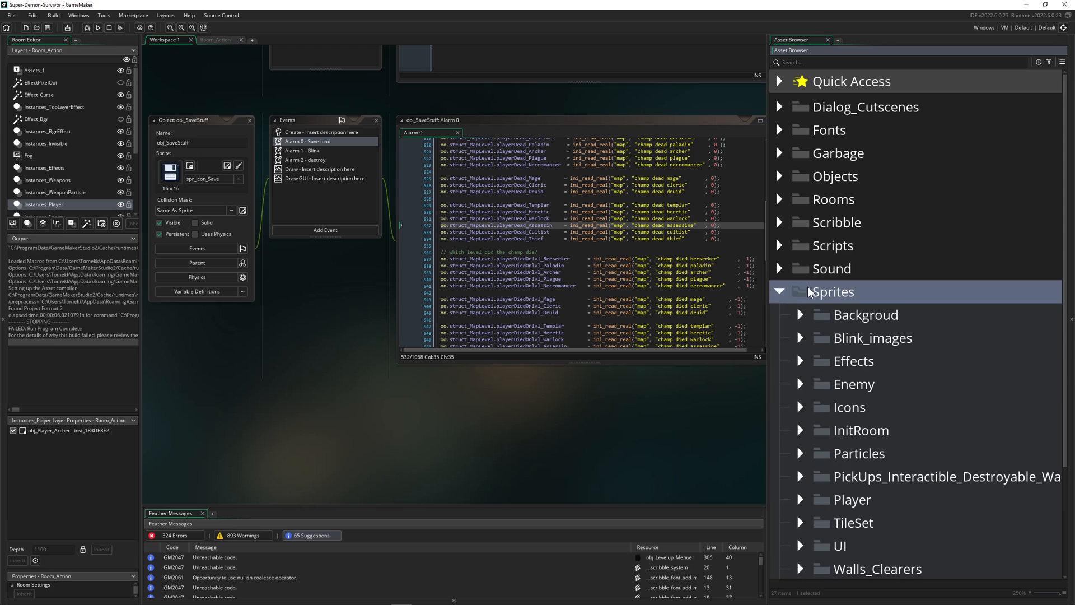
click(779, 291)
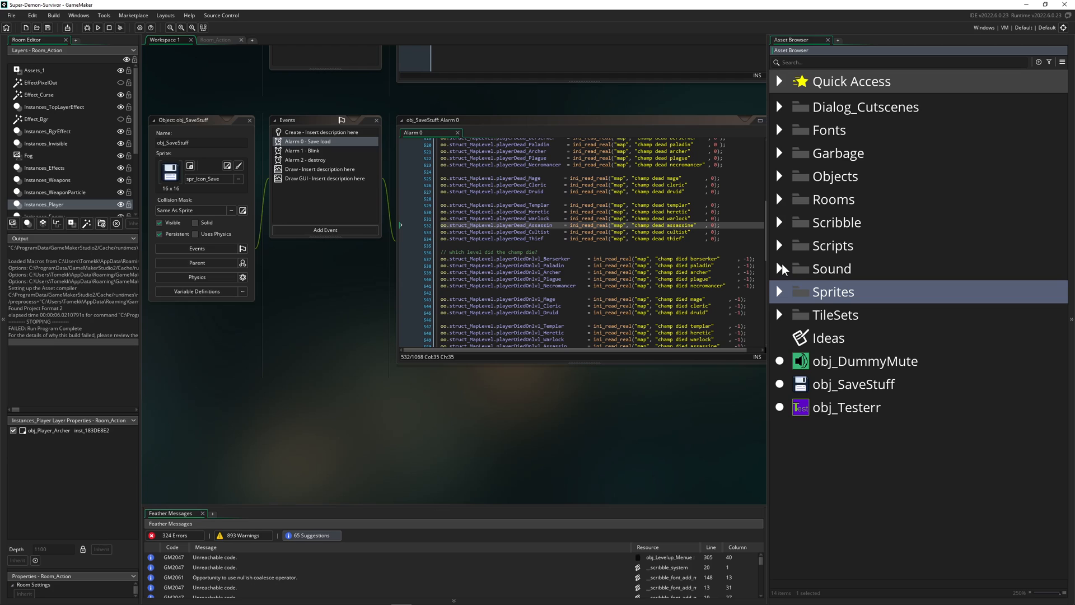
mouse_move(805, 249)
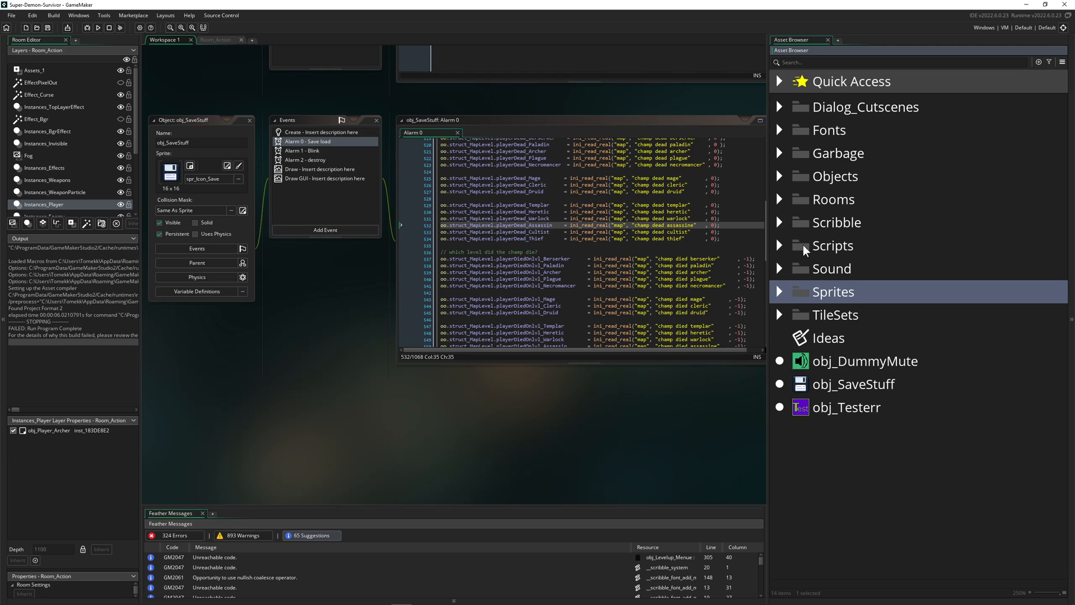
mouse_move(434, 343)
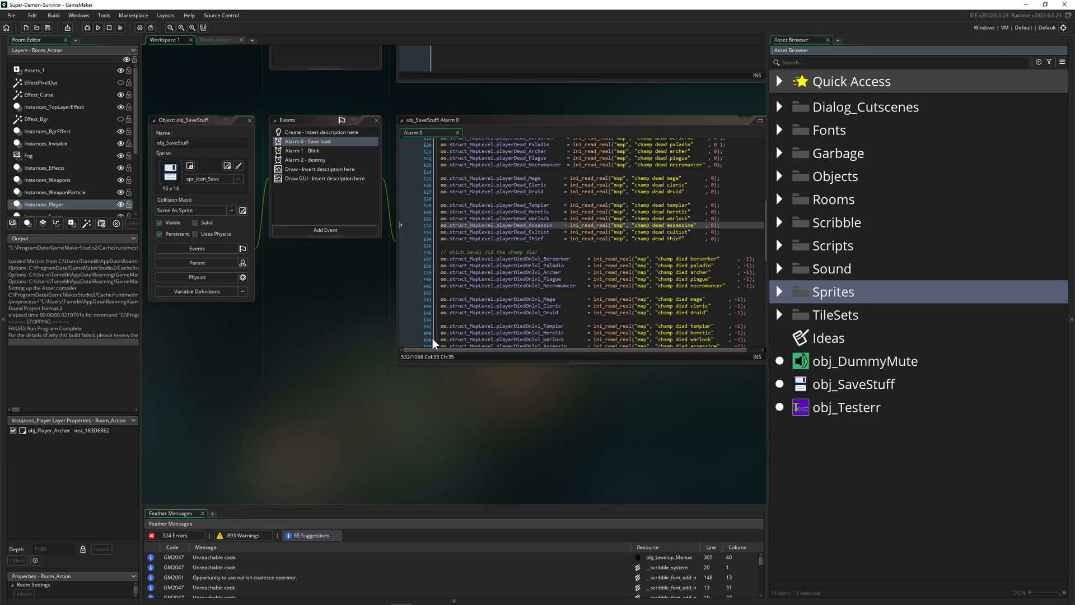
click(549, 306)
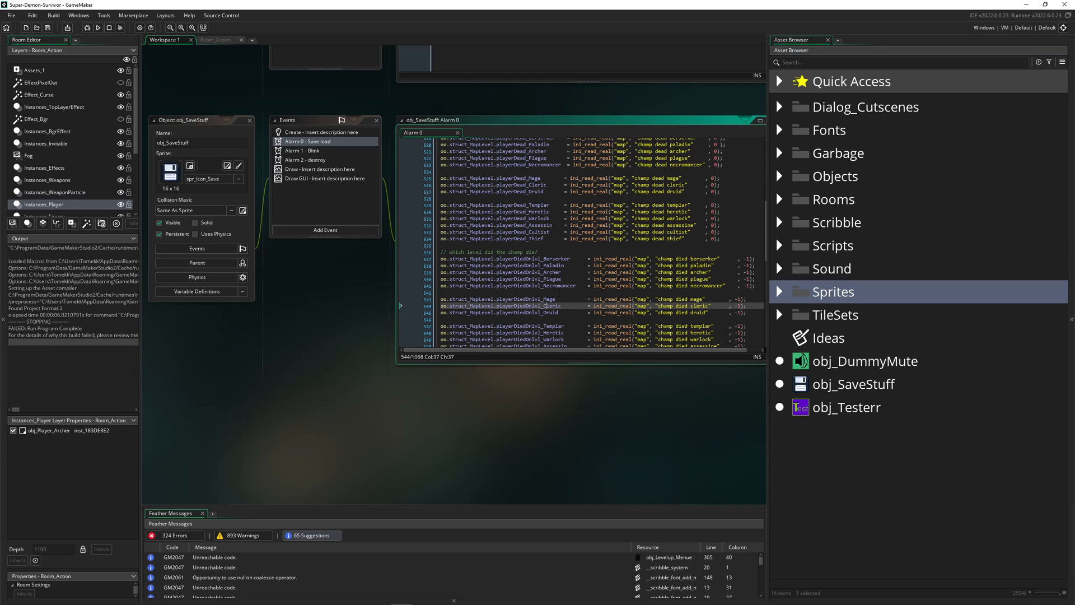
mouse_move(802, 259)
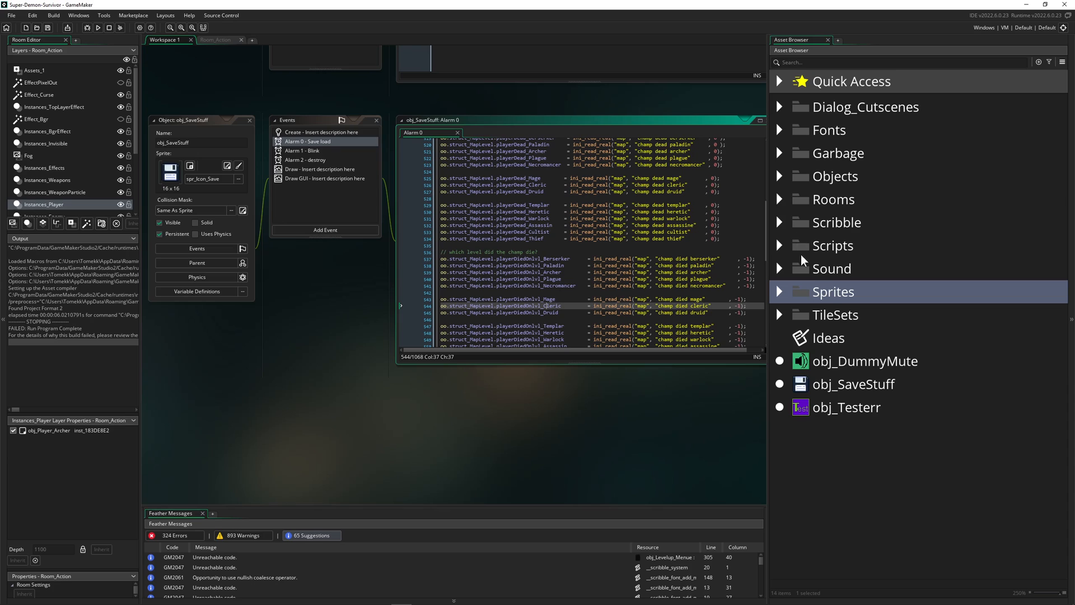
mouse_move(805, 269)
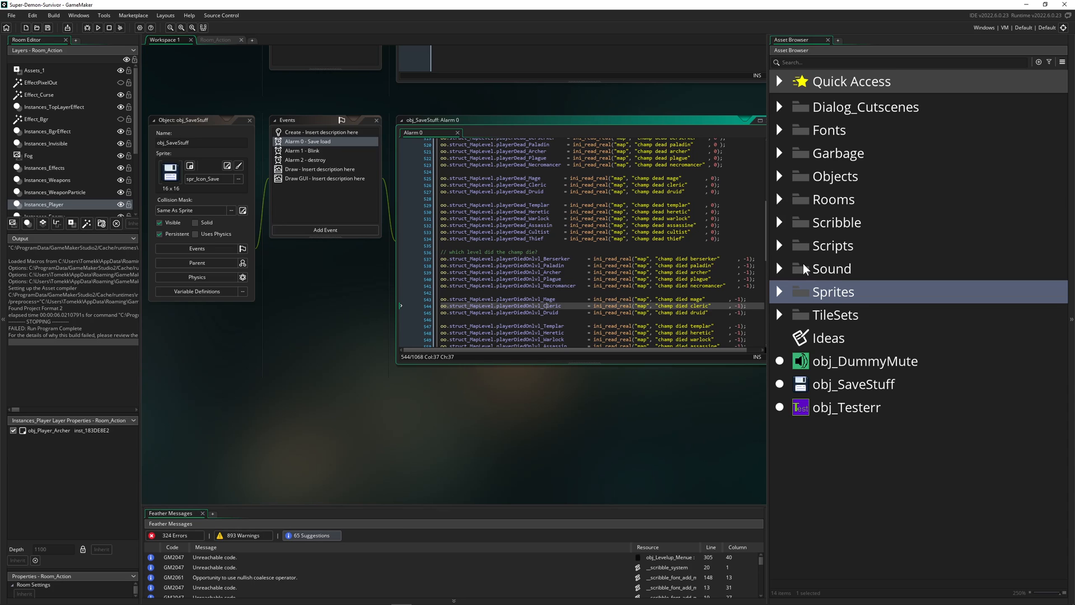
mouse_move(892, 221)
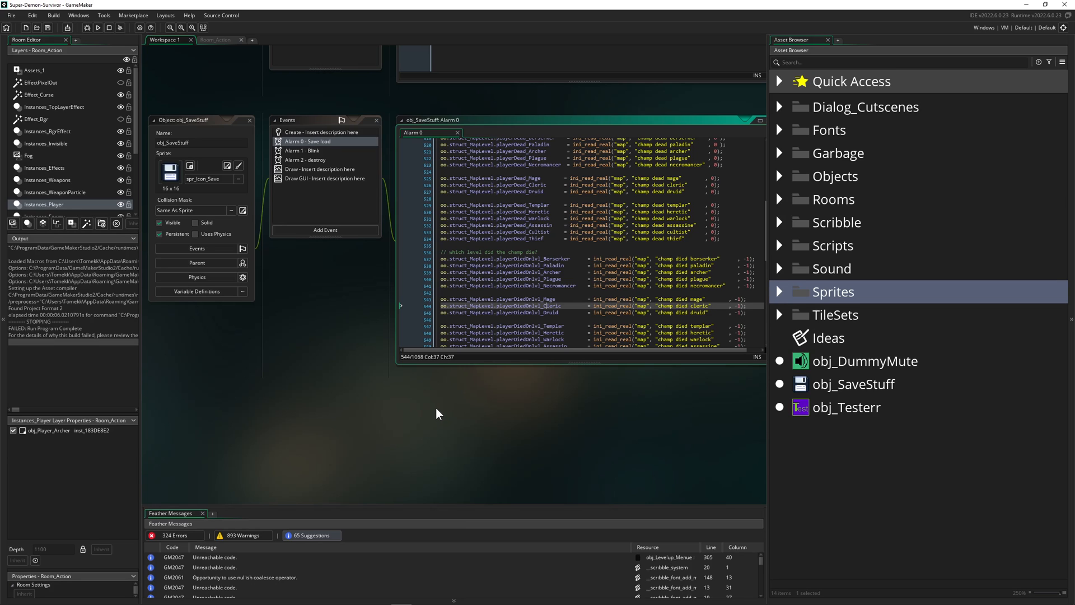
mouse_move(565, 402)
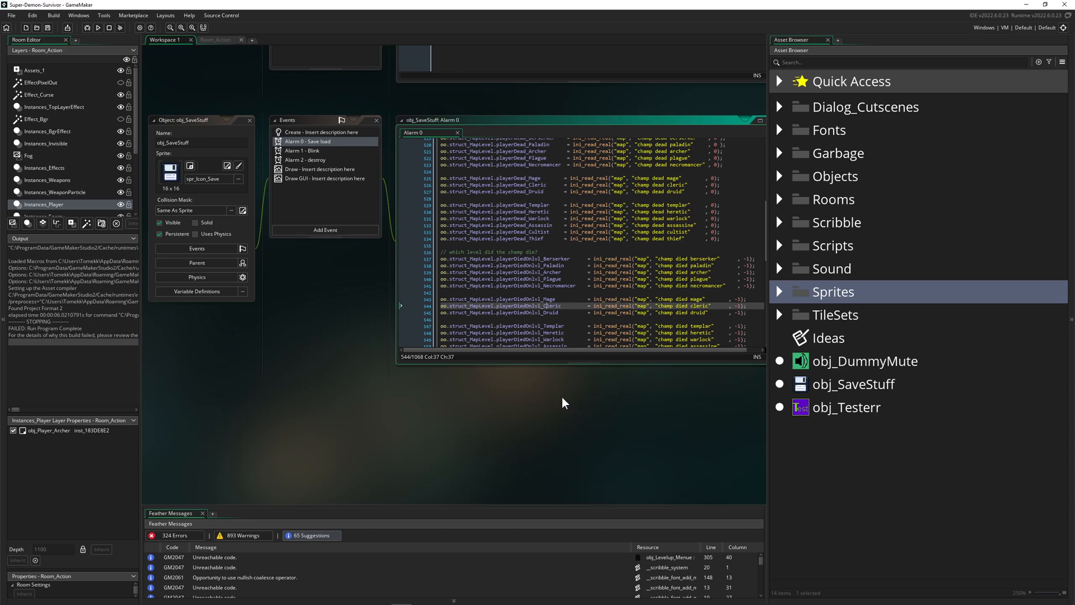
mouse_move(502, 383)
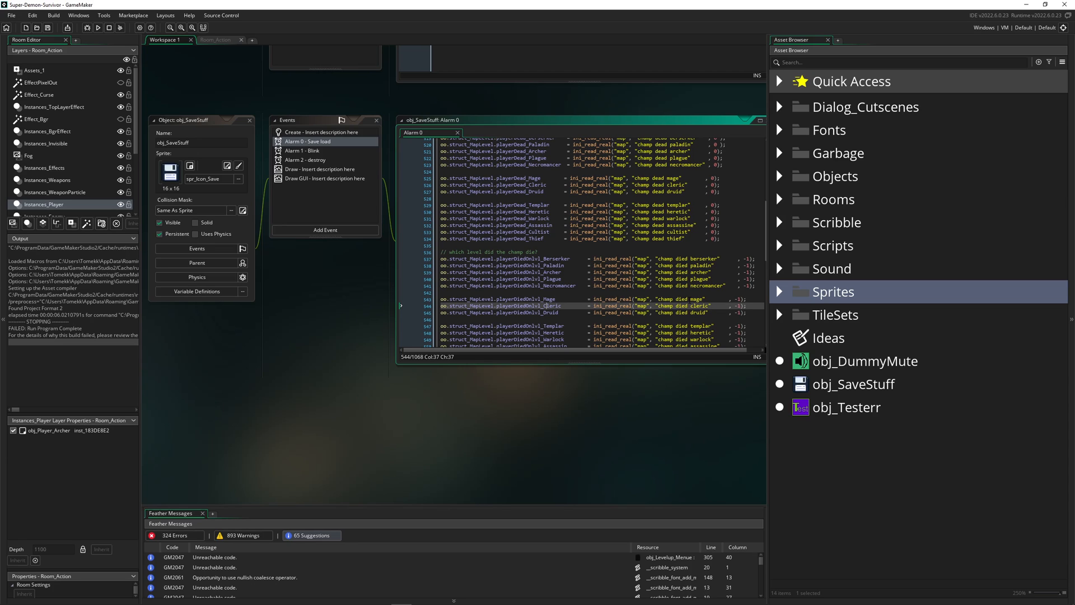
mouse_move(468, 160)
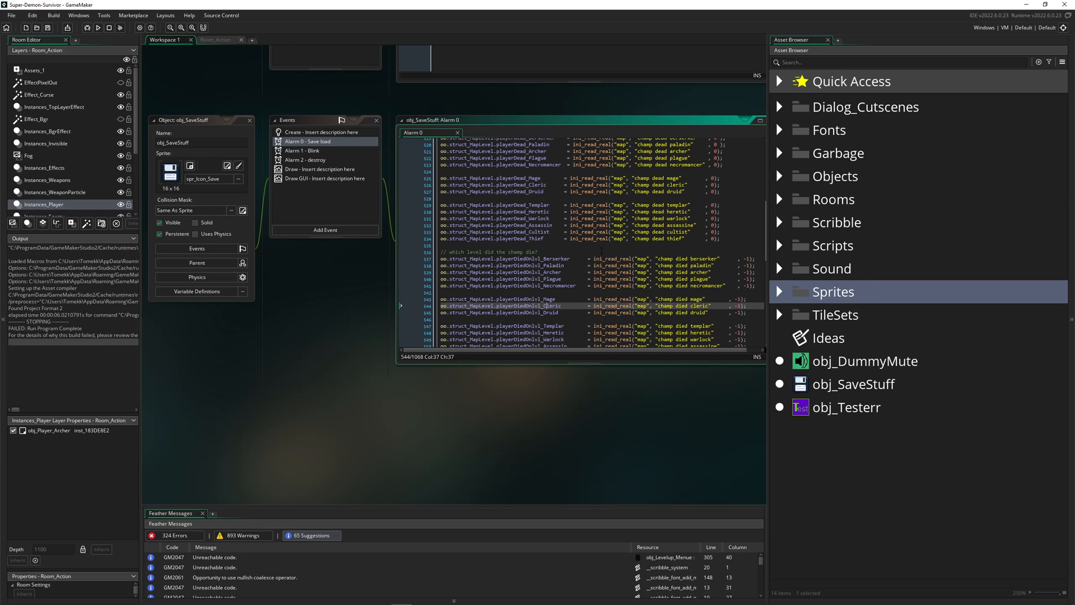
mouse_move(427, 293)
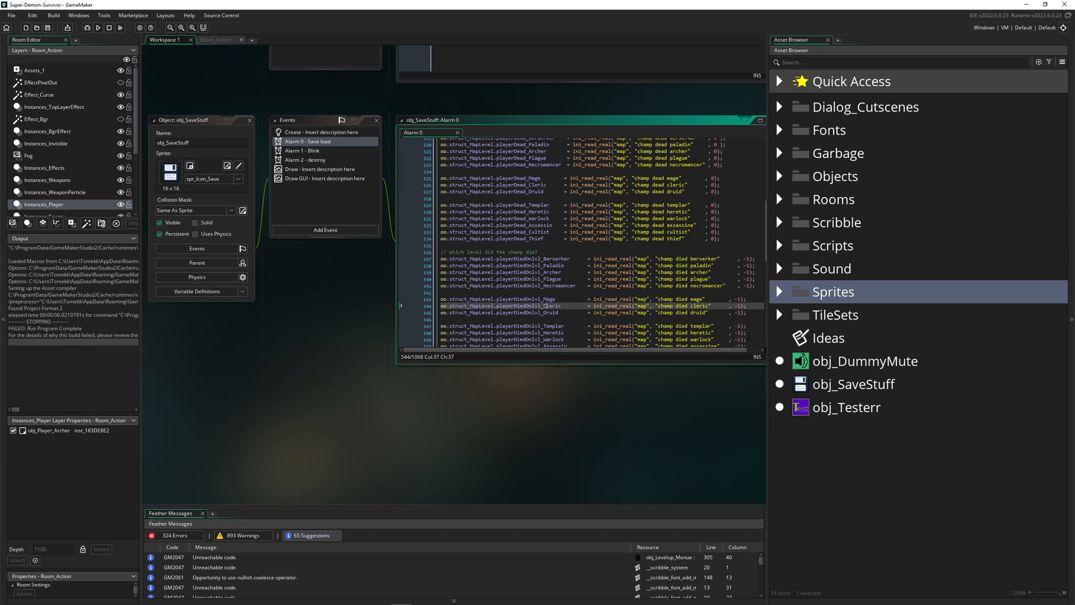
mouse_move(840, 190)
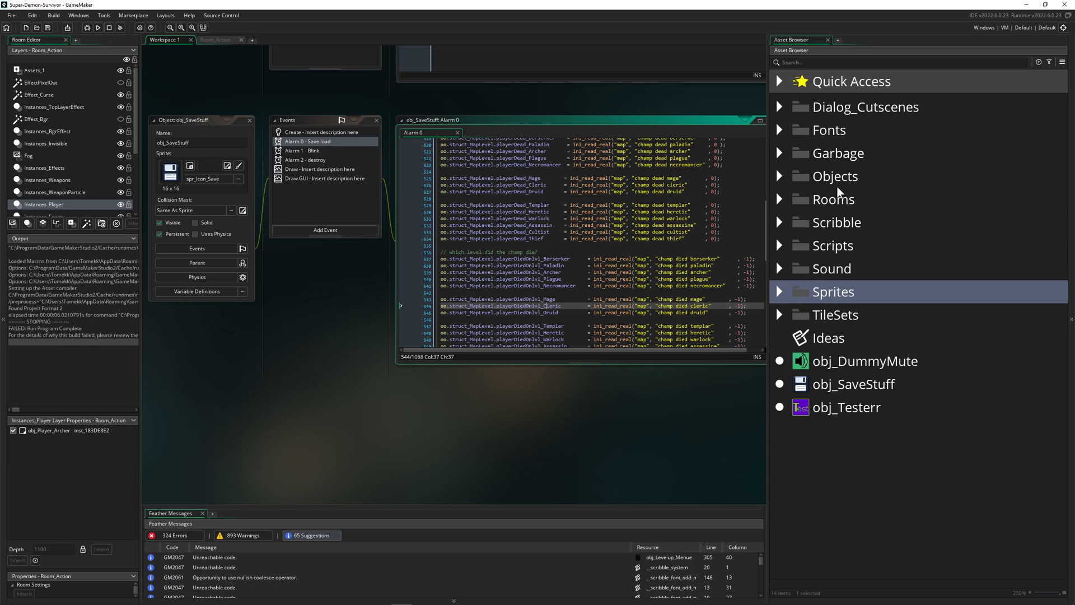
mouse_move(818, 240)
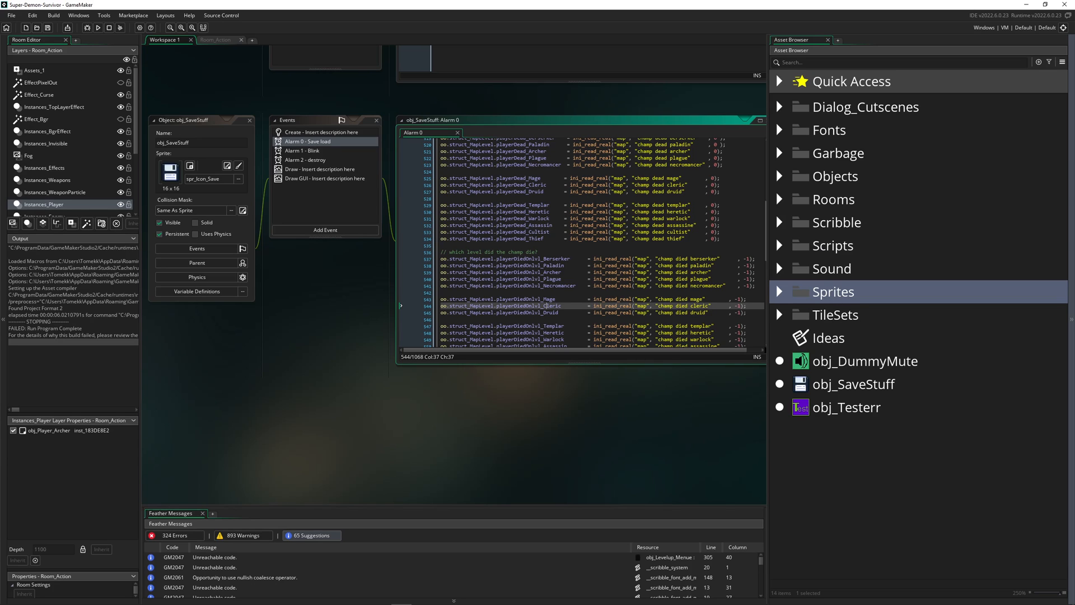
mouse_move(859, 272)
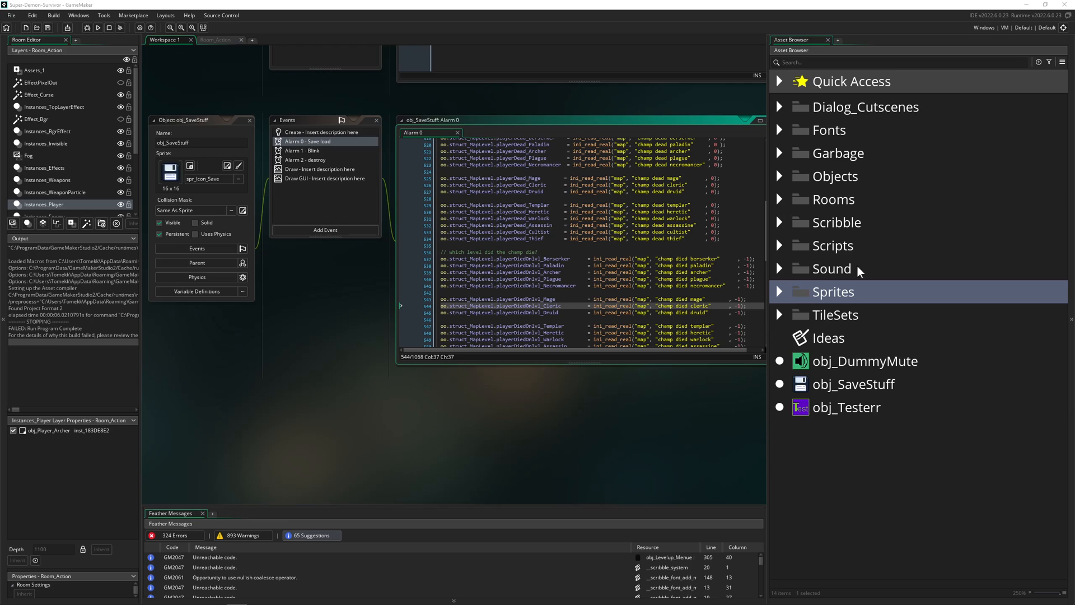
mouse_move(859, 268)
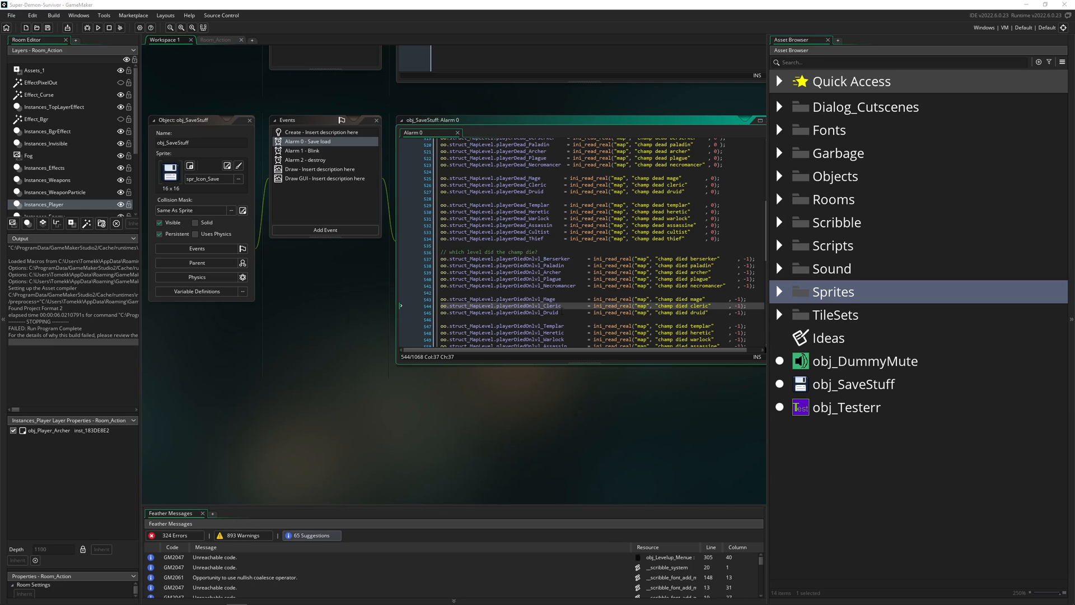
mouse_move(71, 28)
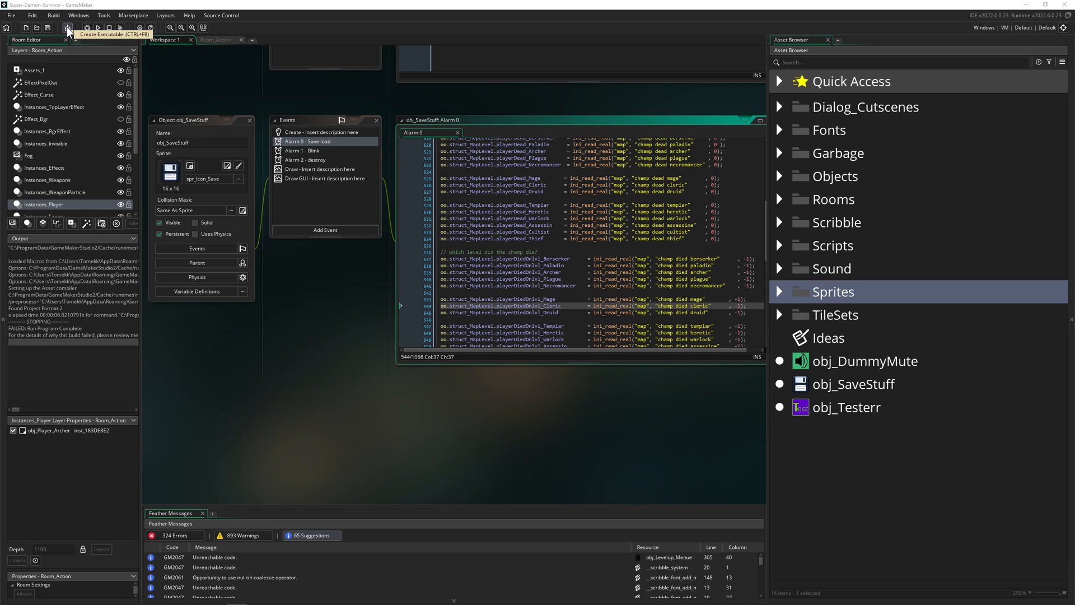
mouse_move(112, 29)
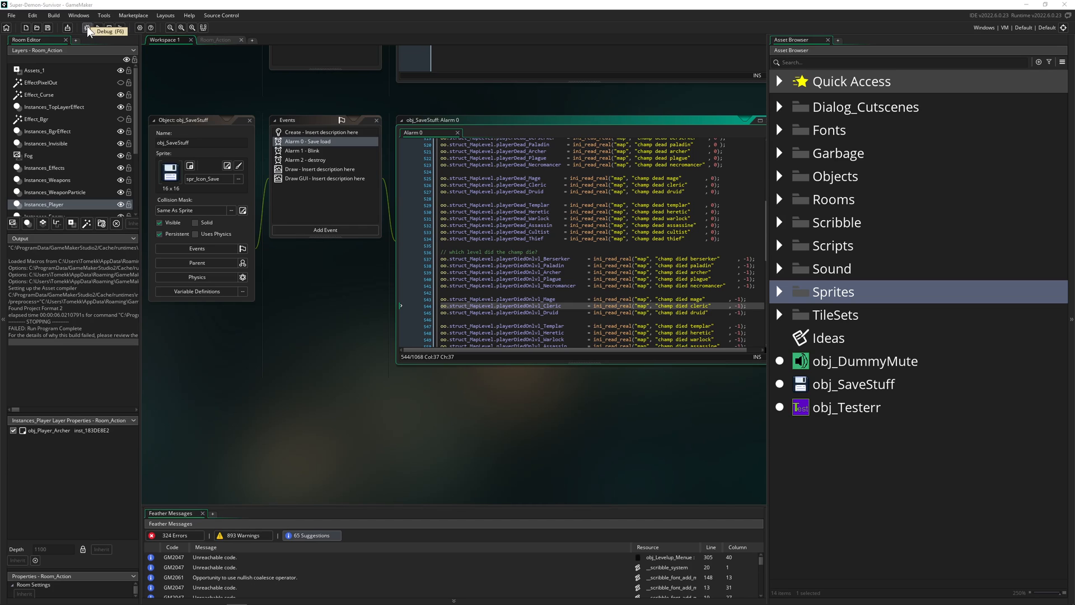
mouse_move(88, 28)
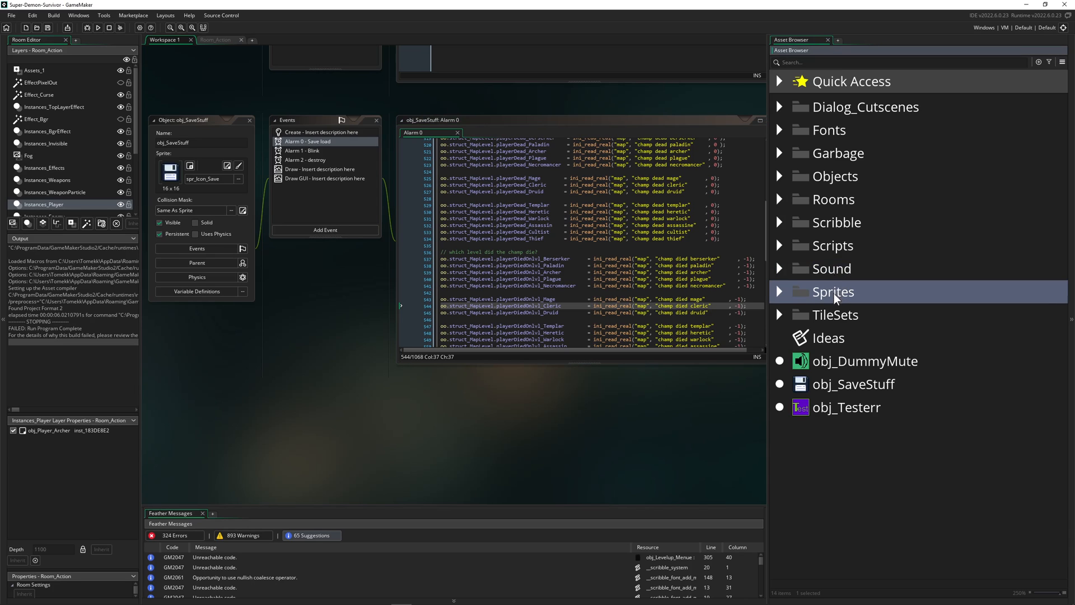
mouse_move(834, 287)
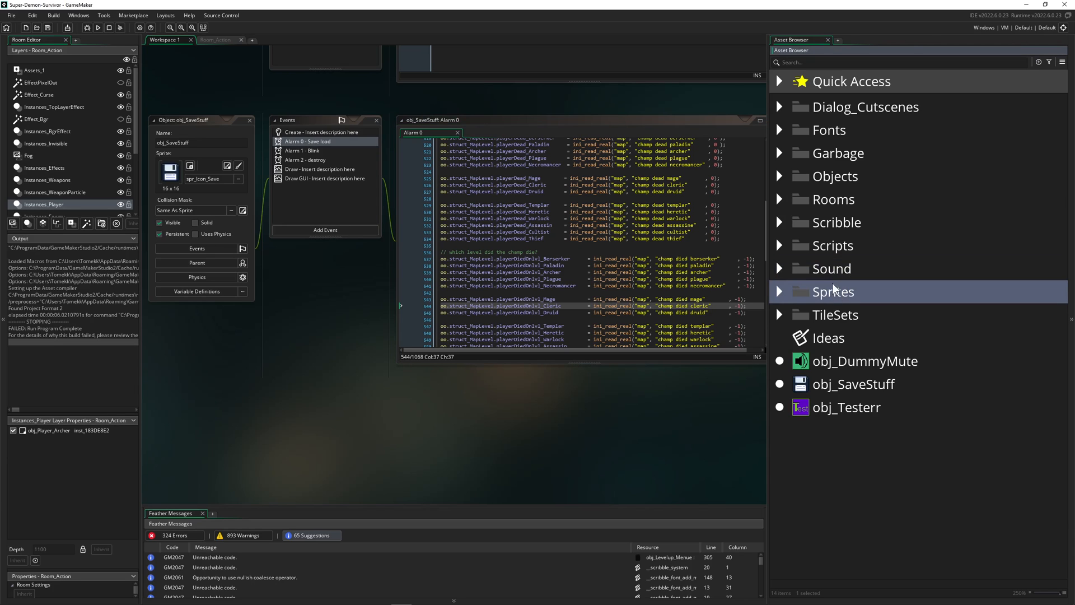
mouse_move(851, 287)
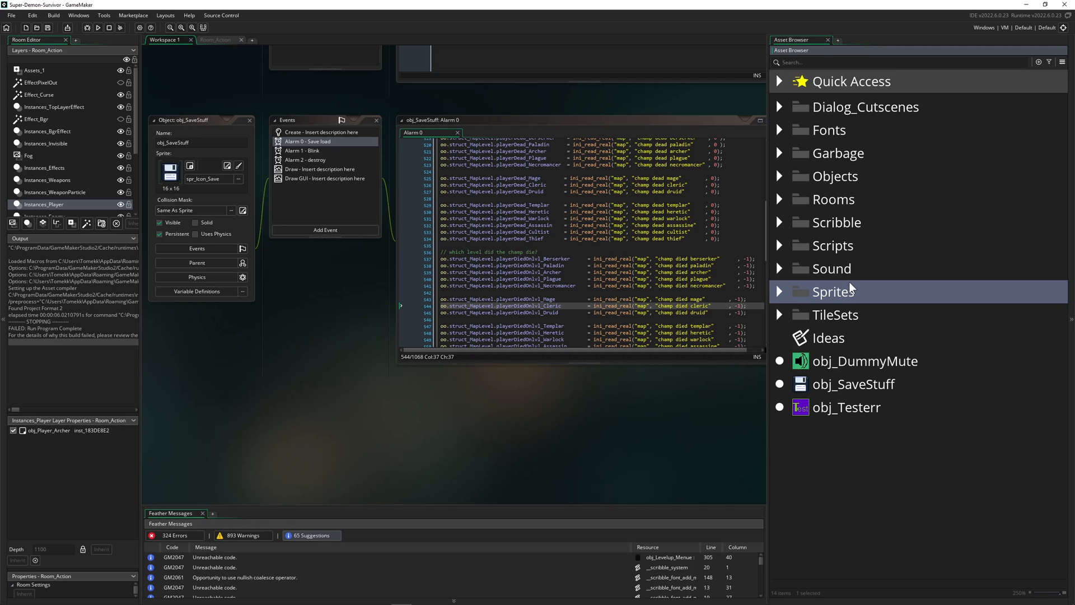
mouse_move(844, 276)
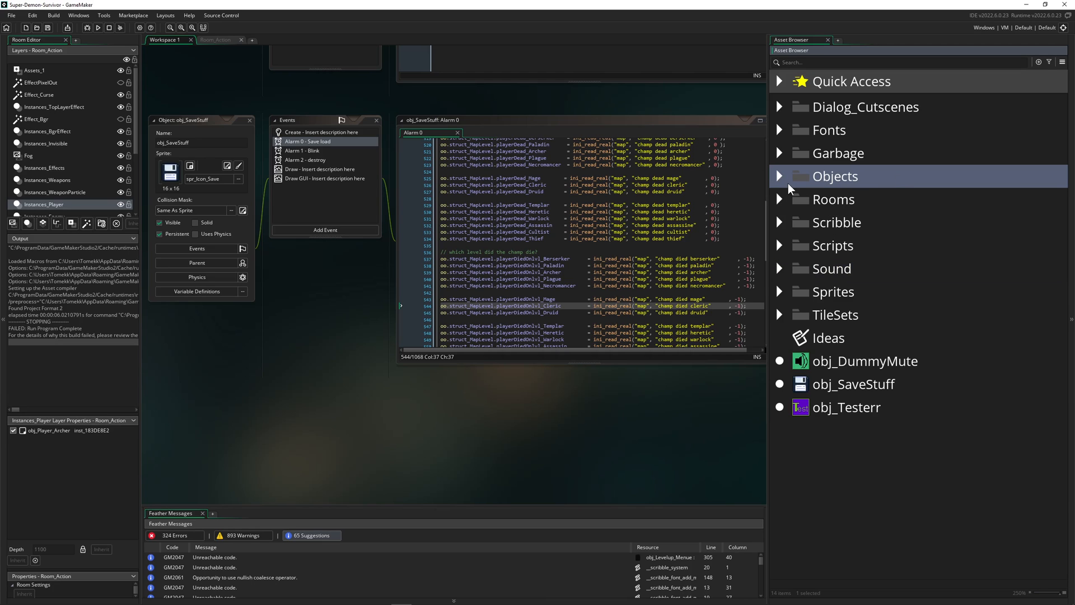
mouse_move(859, 215)
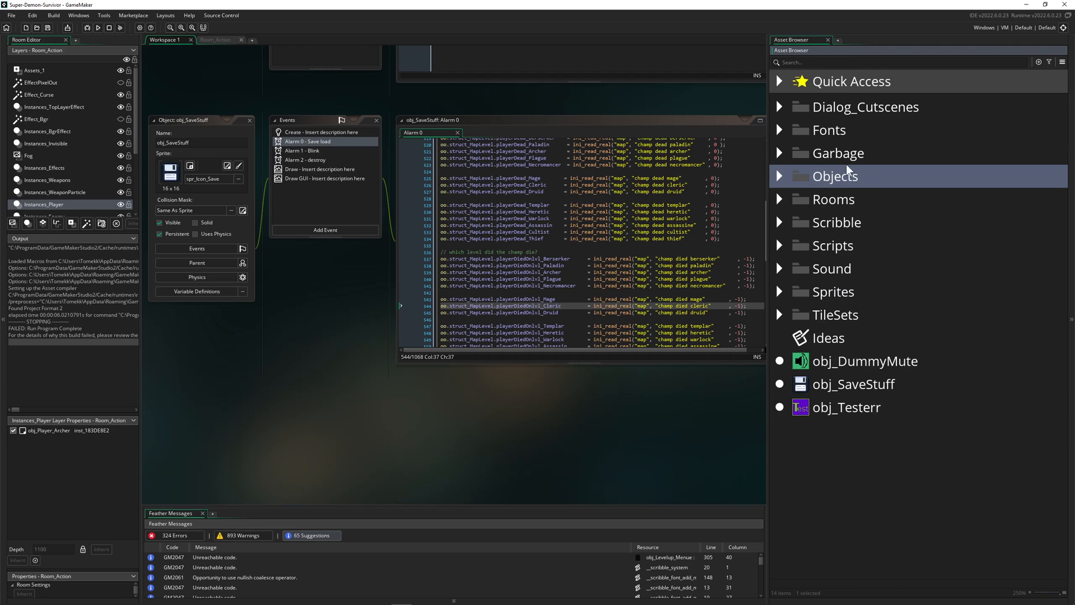
mouse_move(871, 179)
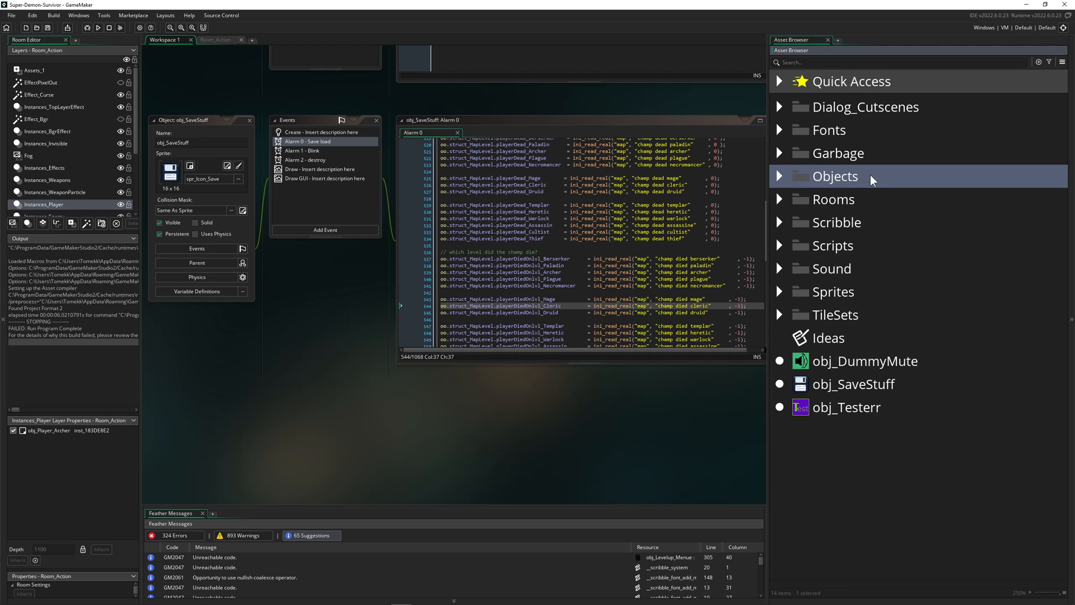
mouse_move(838, 180)
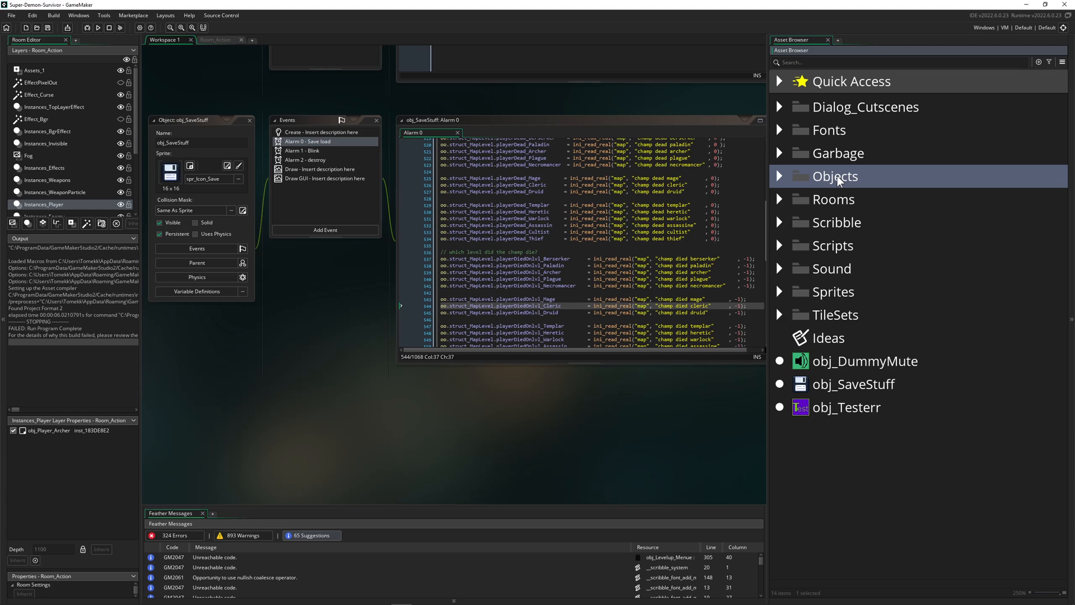
mouse_move(831, 268)
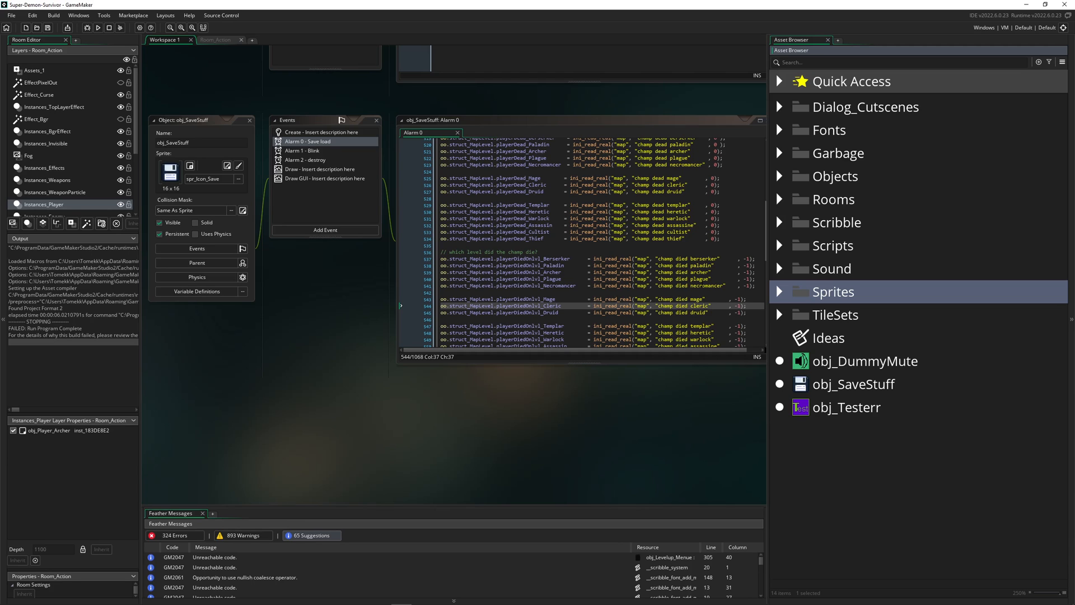
mouse_move(935, 171)
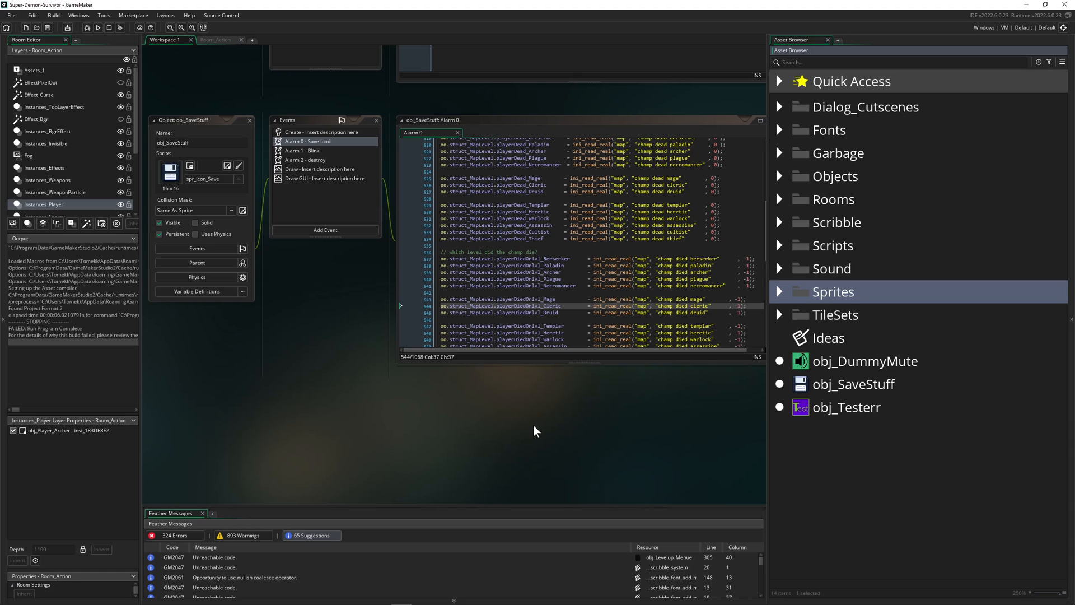
mouse_move(820, 336)
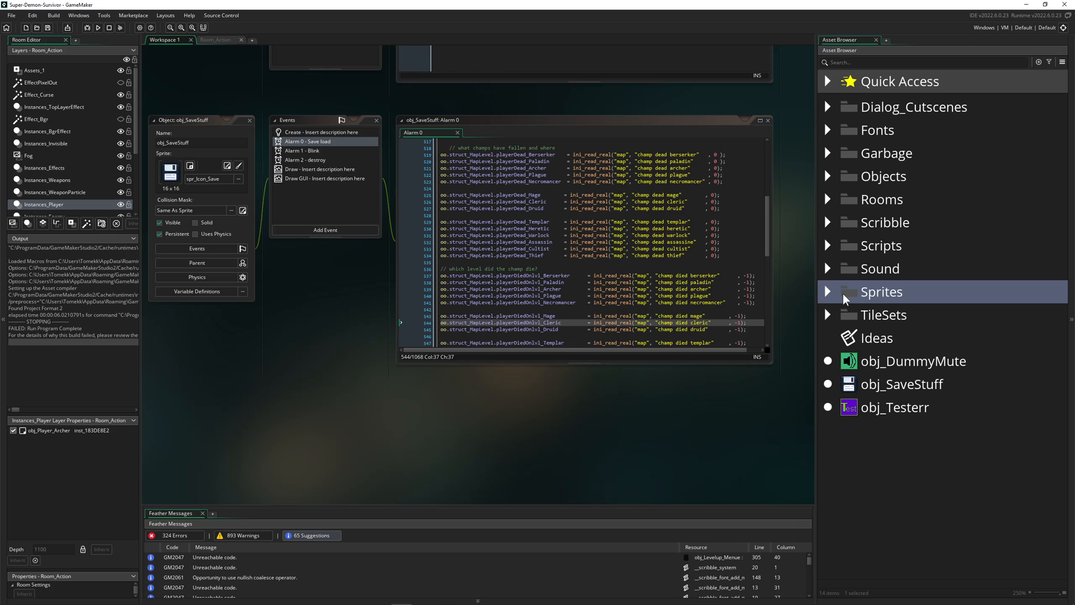
mouse_move(874, 279)
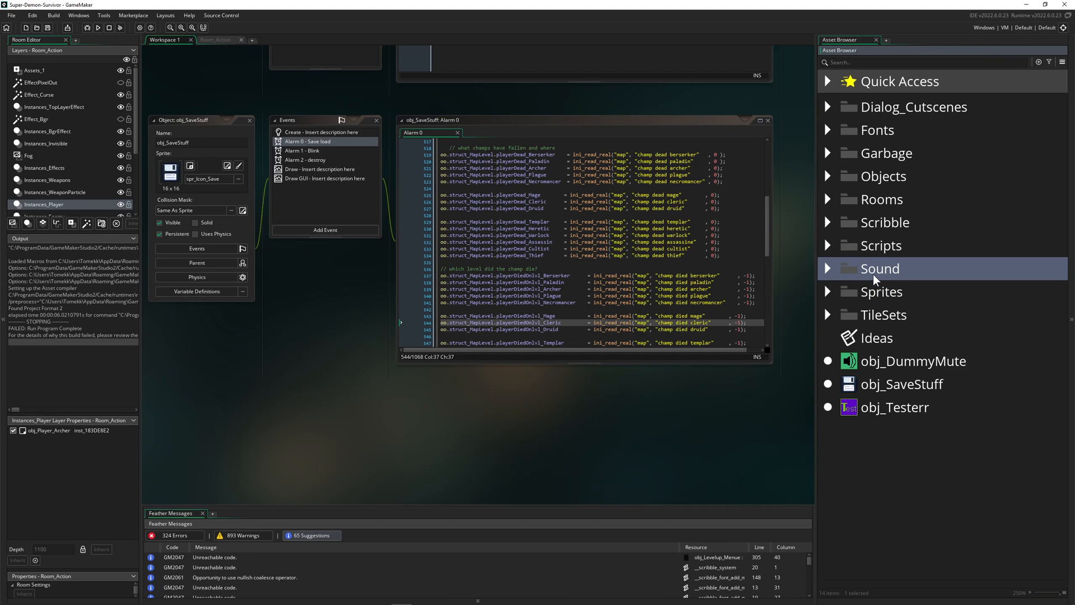
mouse_move(928, 137)
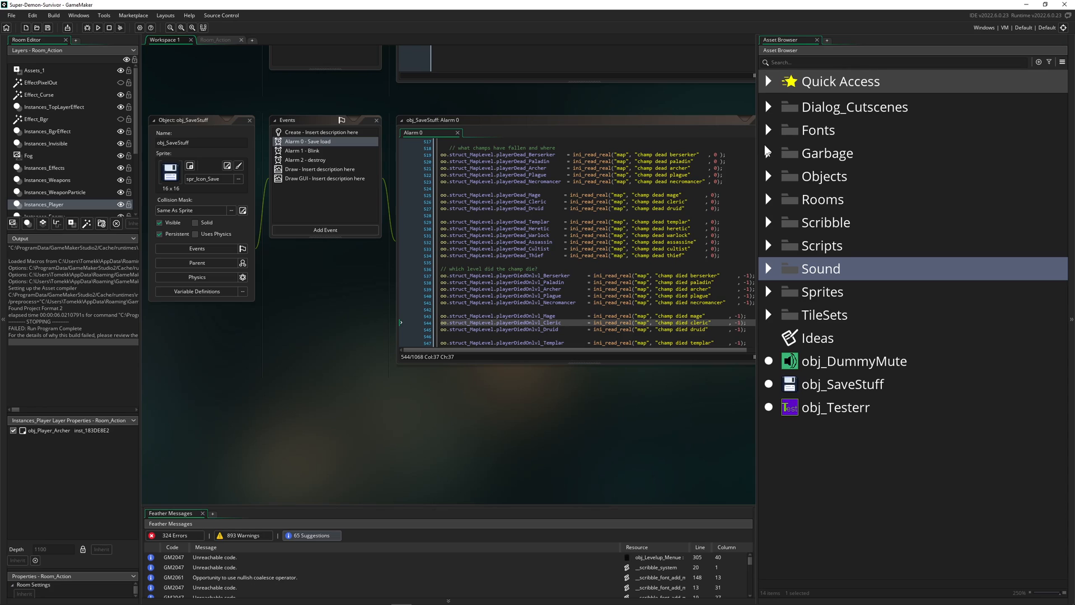
mouse_move(868, 190)
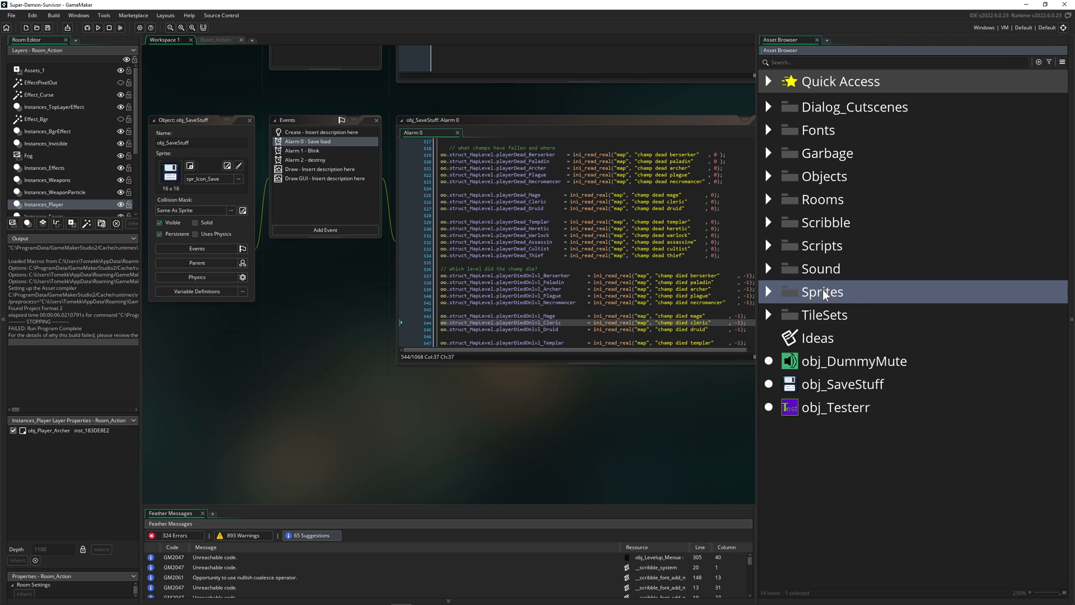
mouse_move(833, 291)
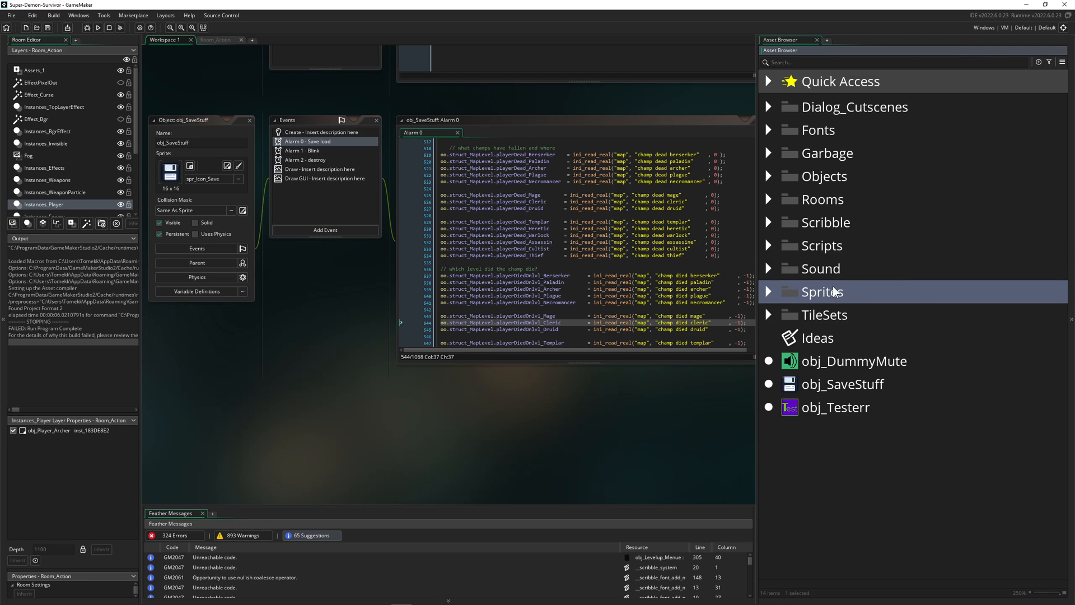
mouse_move(829, 277)
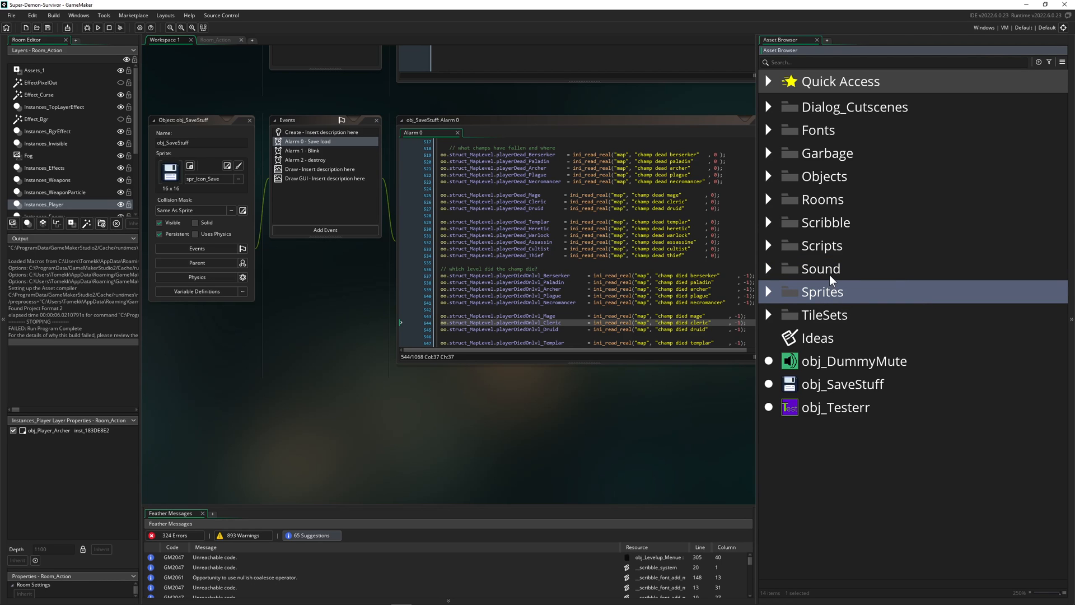